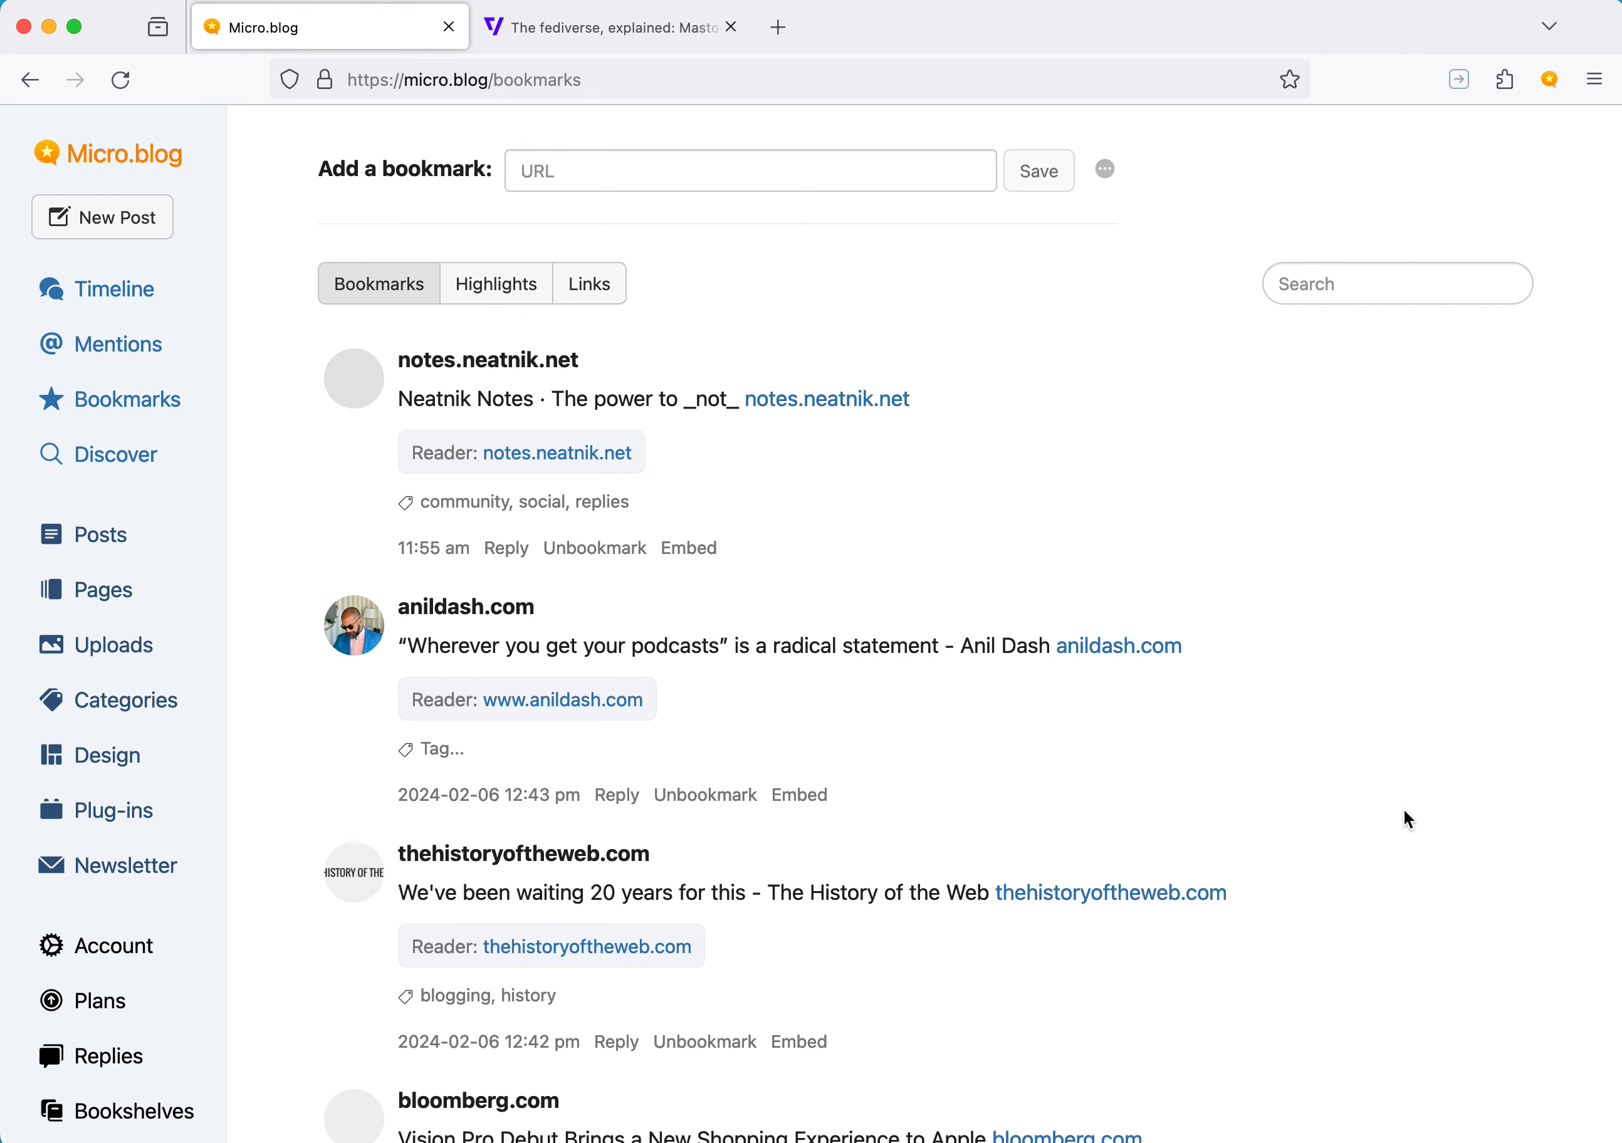
mouse_move(440, 751)
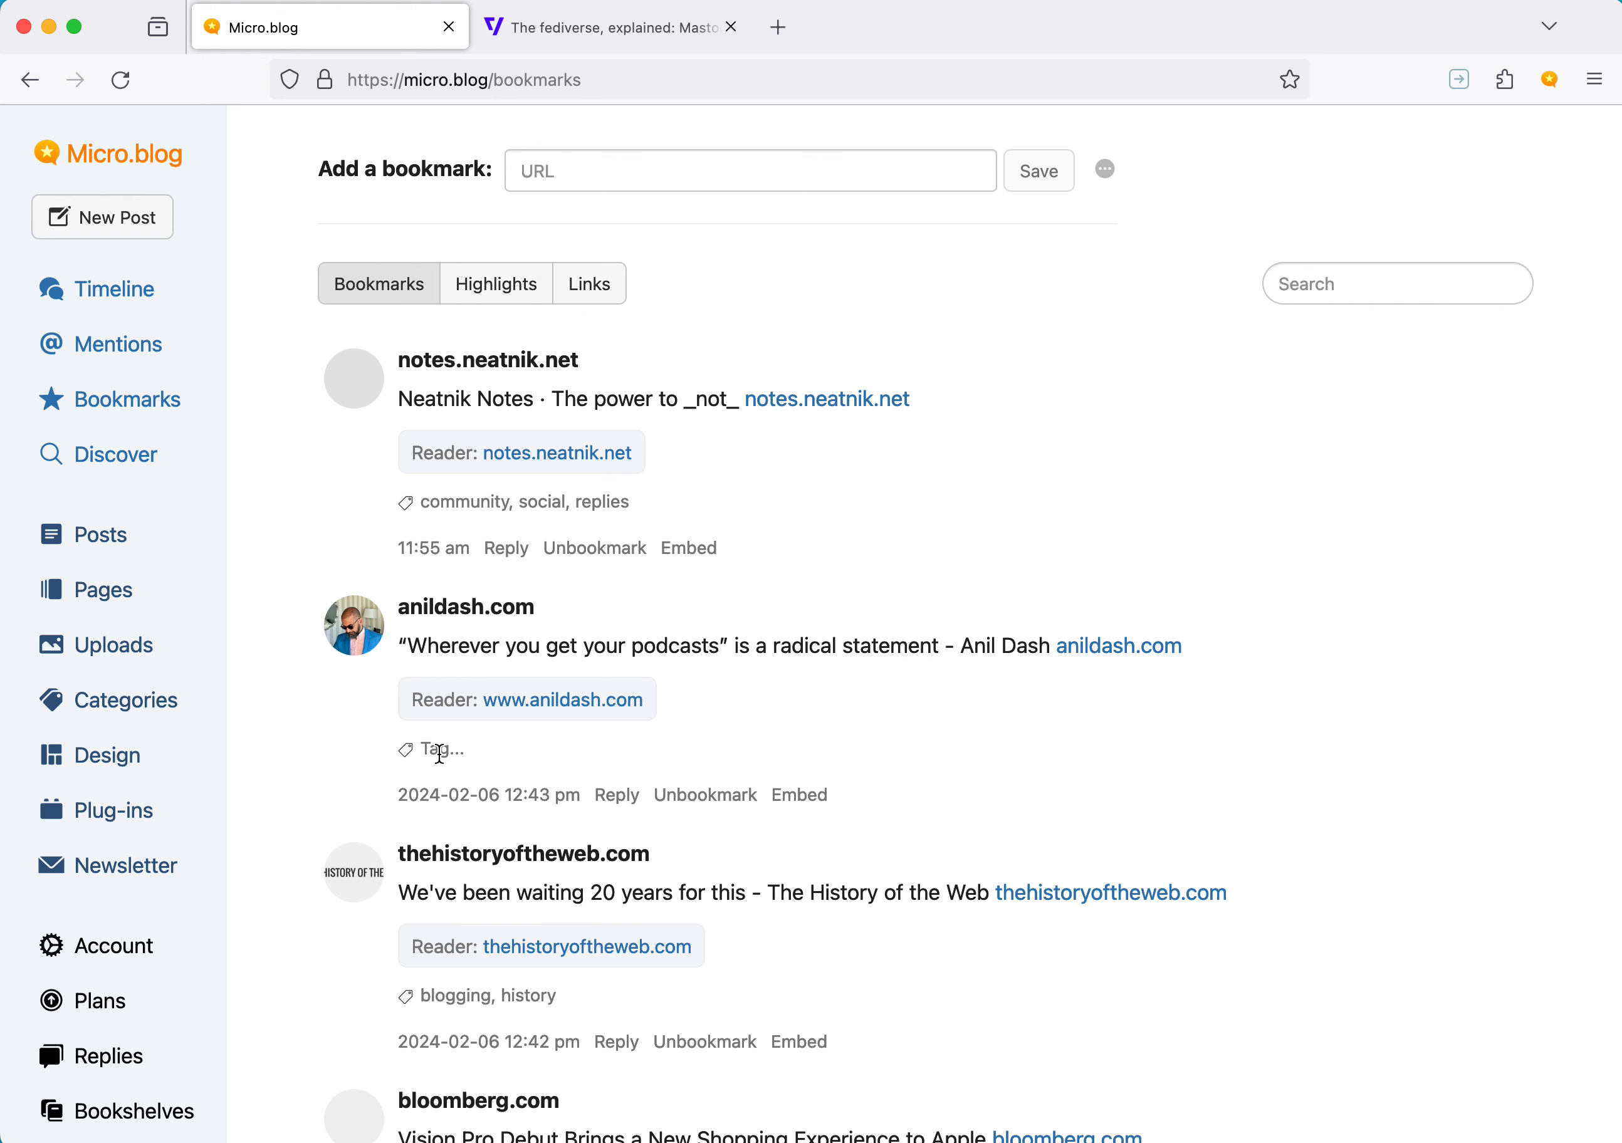
Tag the anildash.com bookmark with 'podcasts' via the Tag field
text(podcasts)
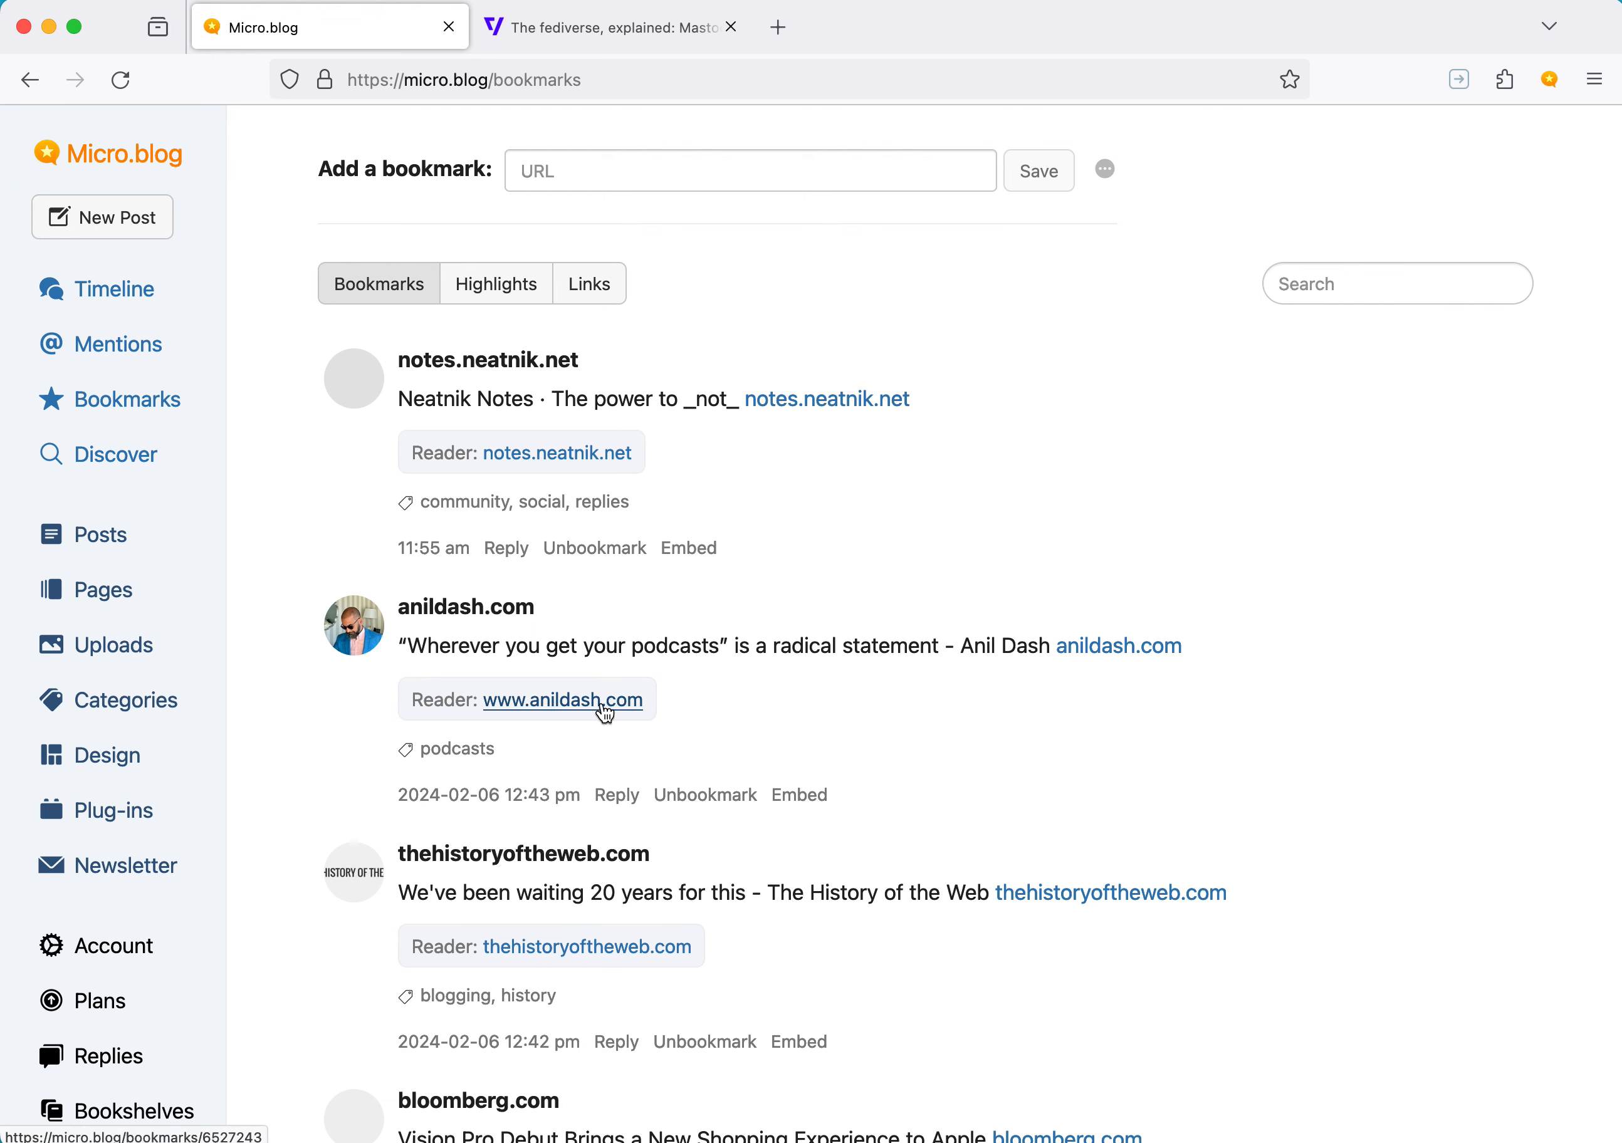
In the Anil Dash reader view, highlight the 'Because what it represents…' passage on open, empowering tech
click(560, 700)
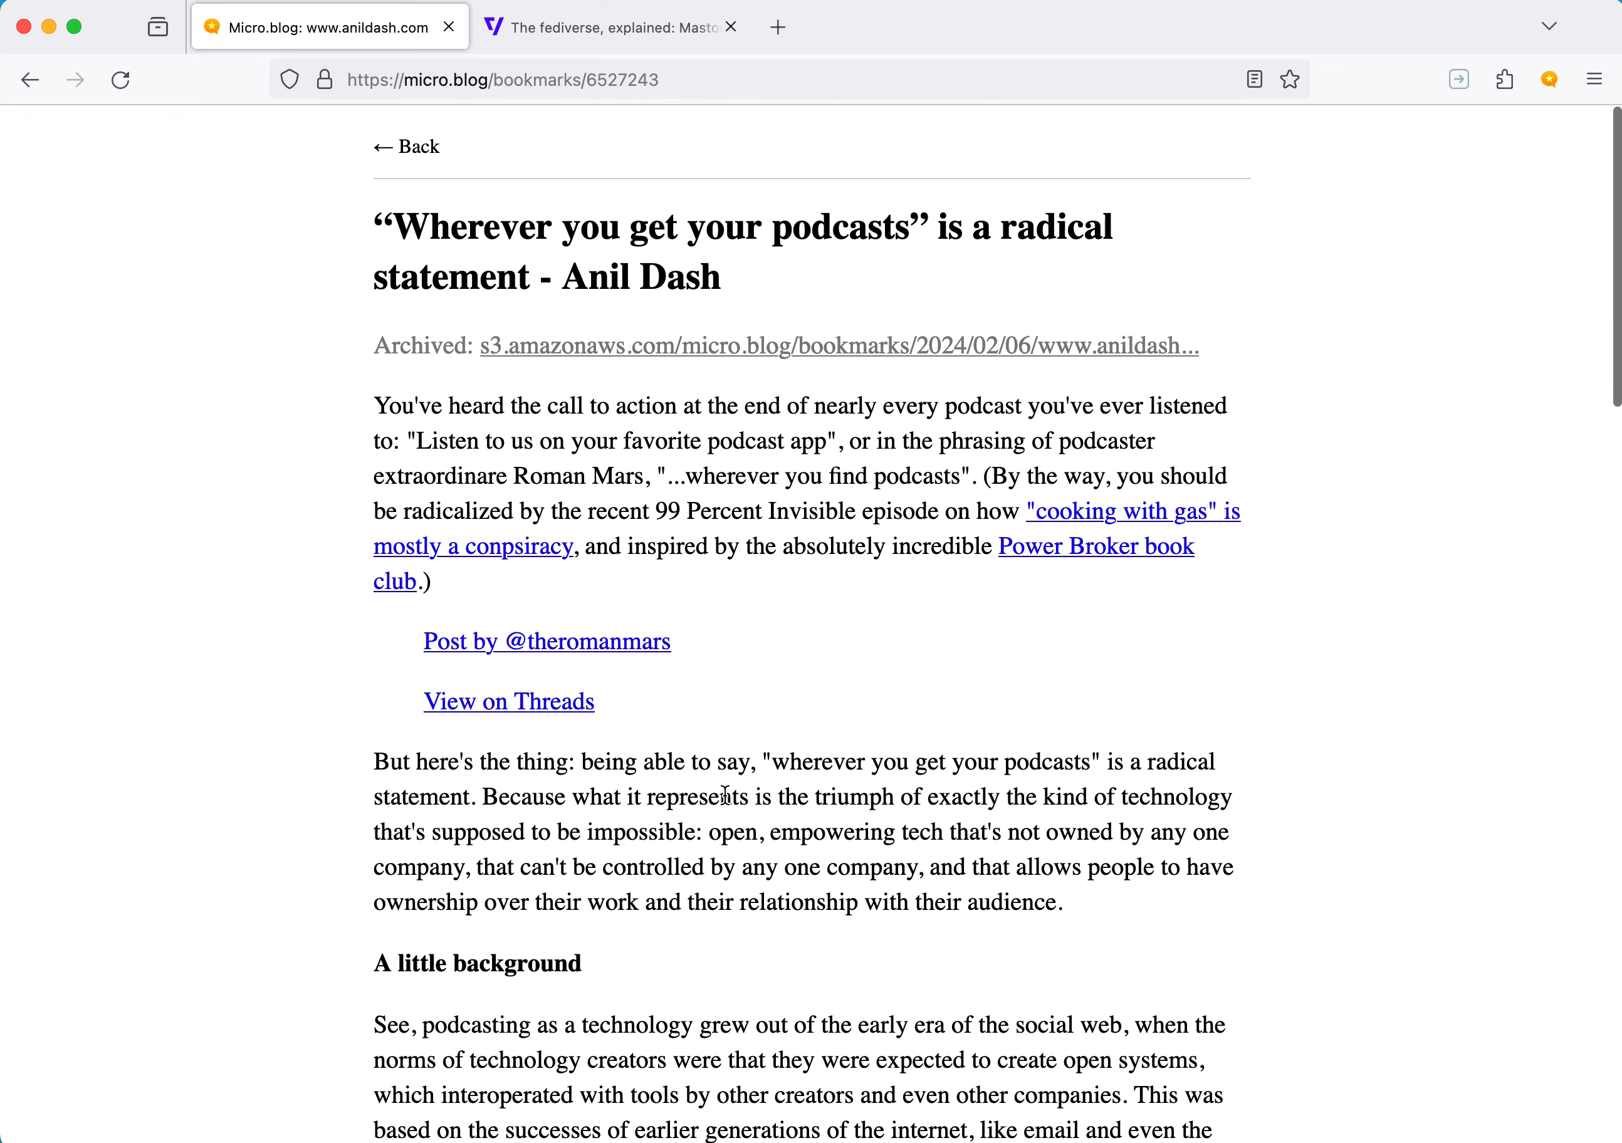
scroll(down, 3)
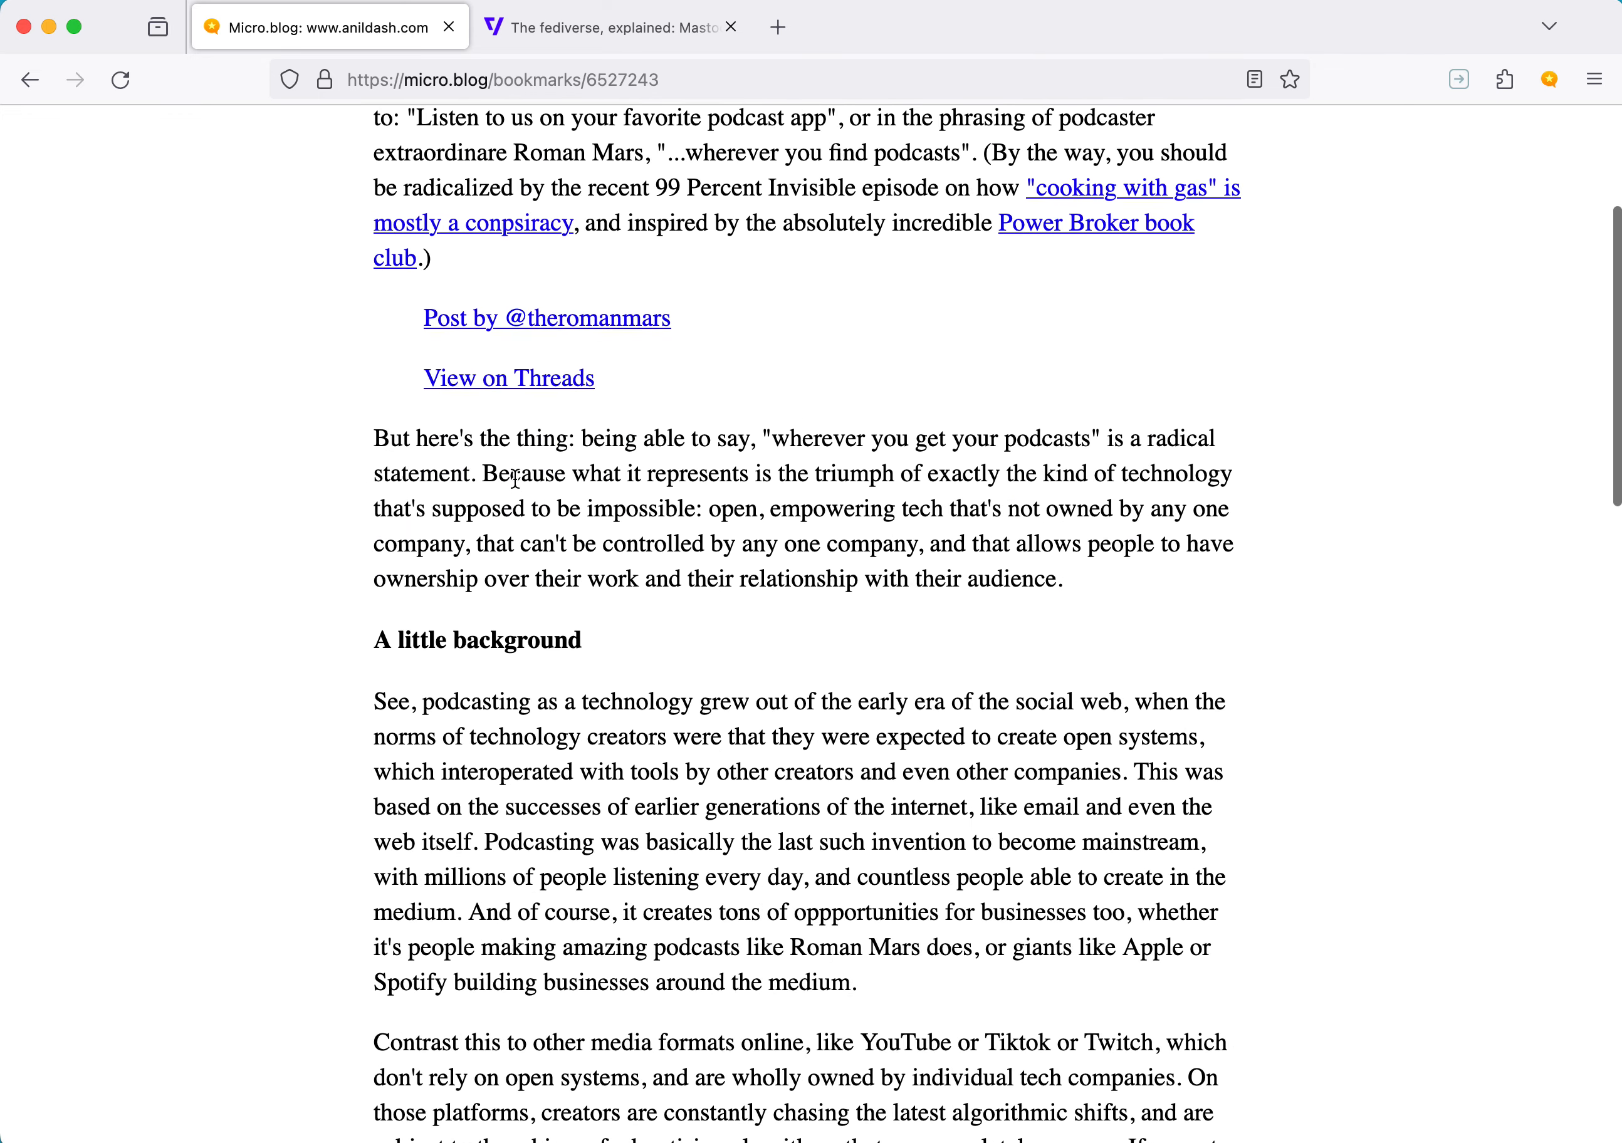
drag(483, 473, 931, 508)
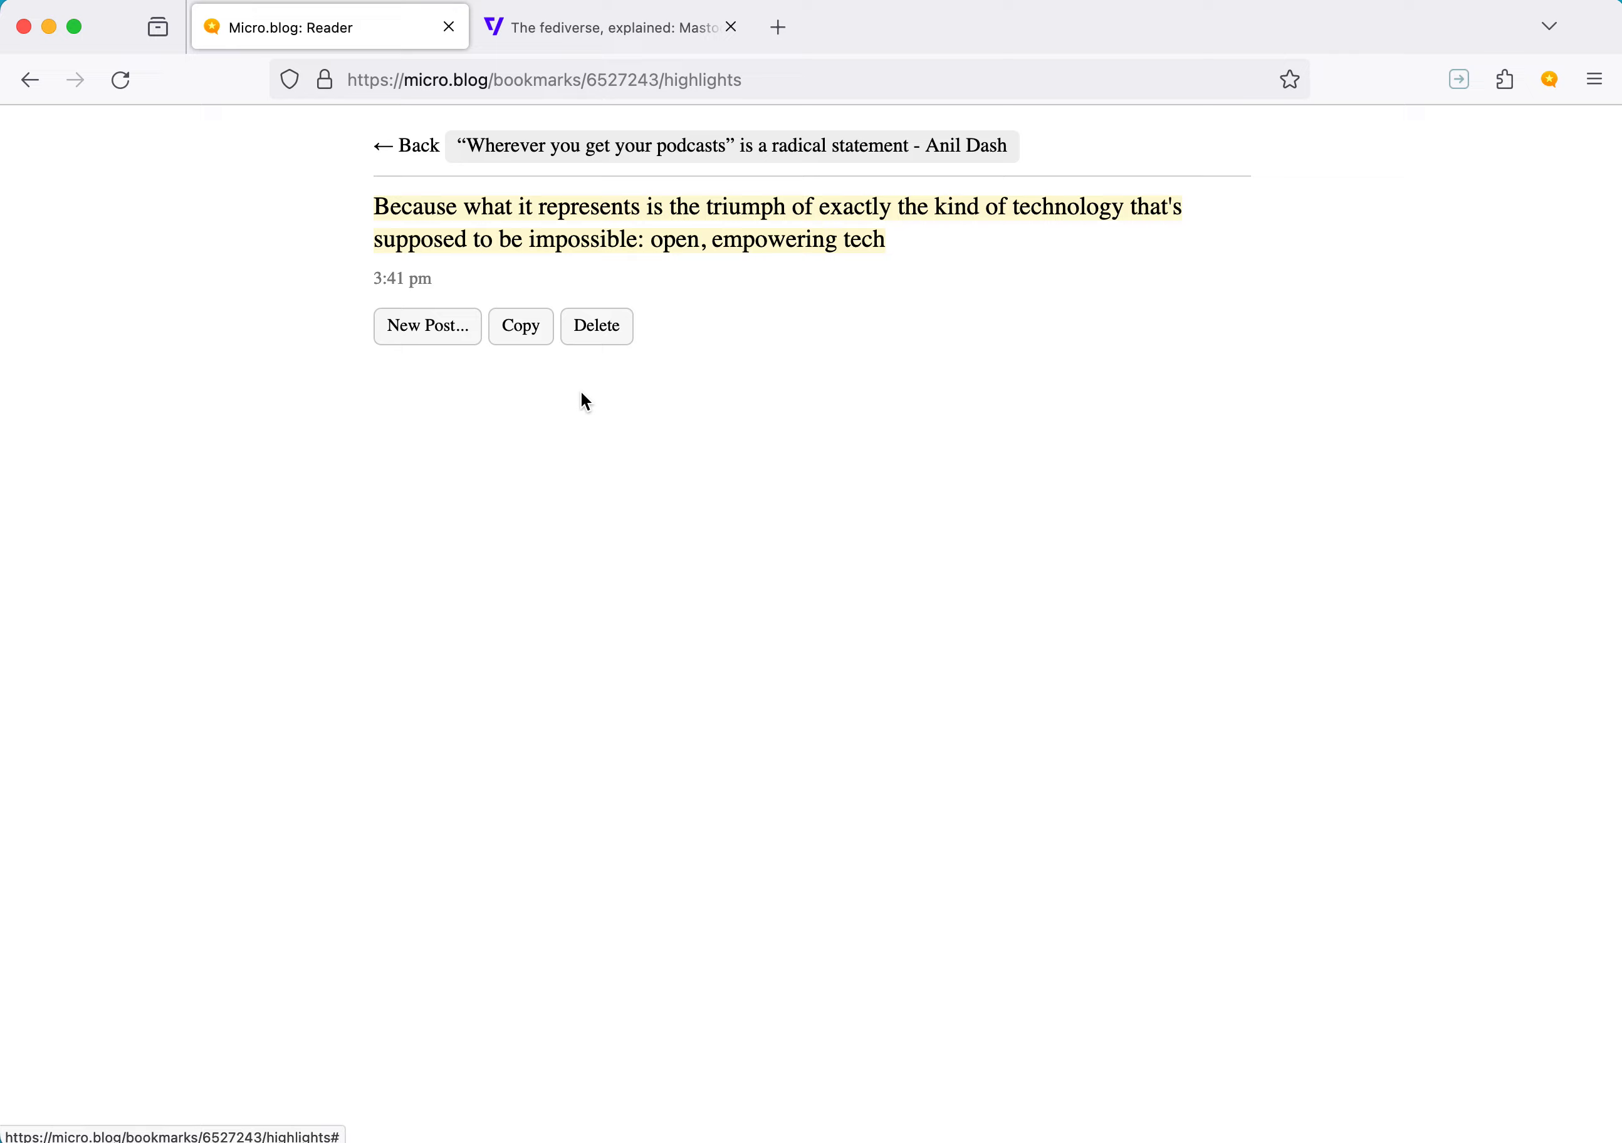
View all saved highlights and start a quote post from the new Anil Dash highlight
click(406, 145)
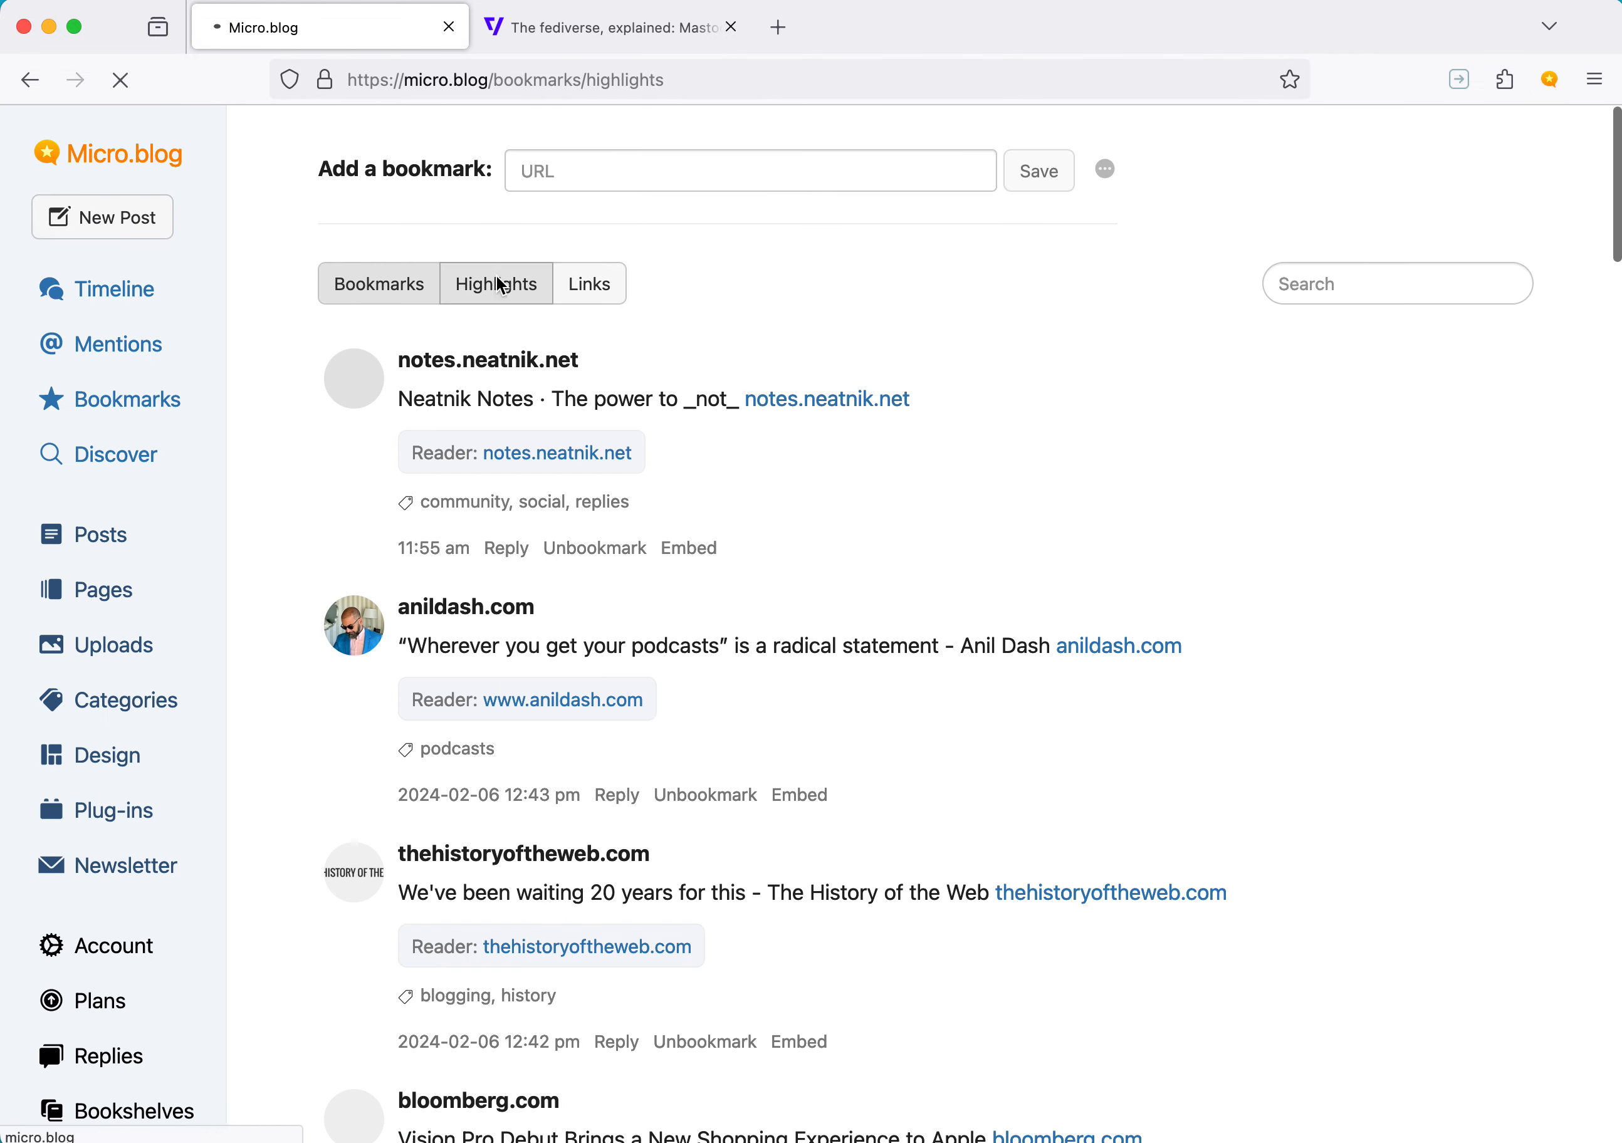
click(495, 283)
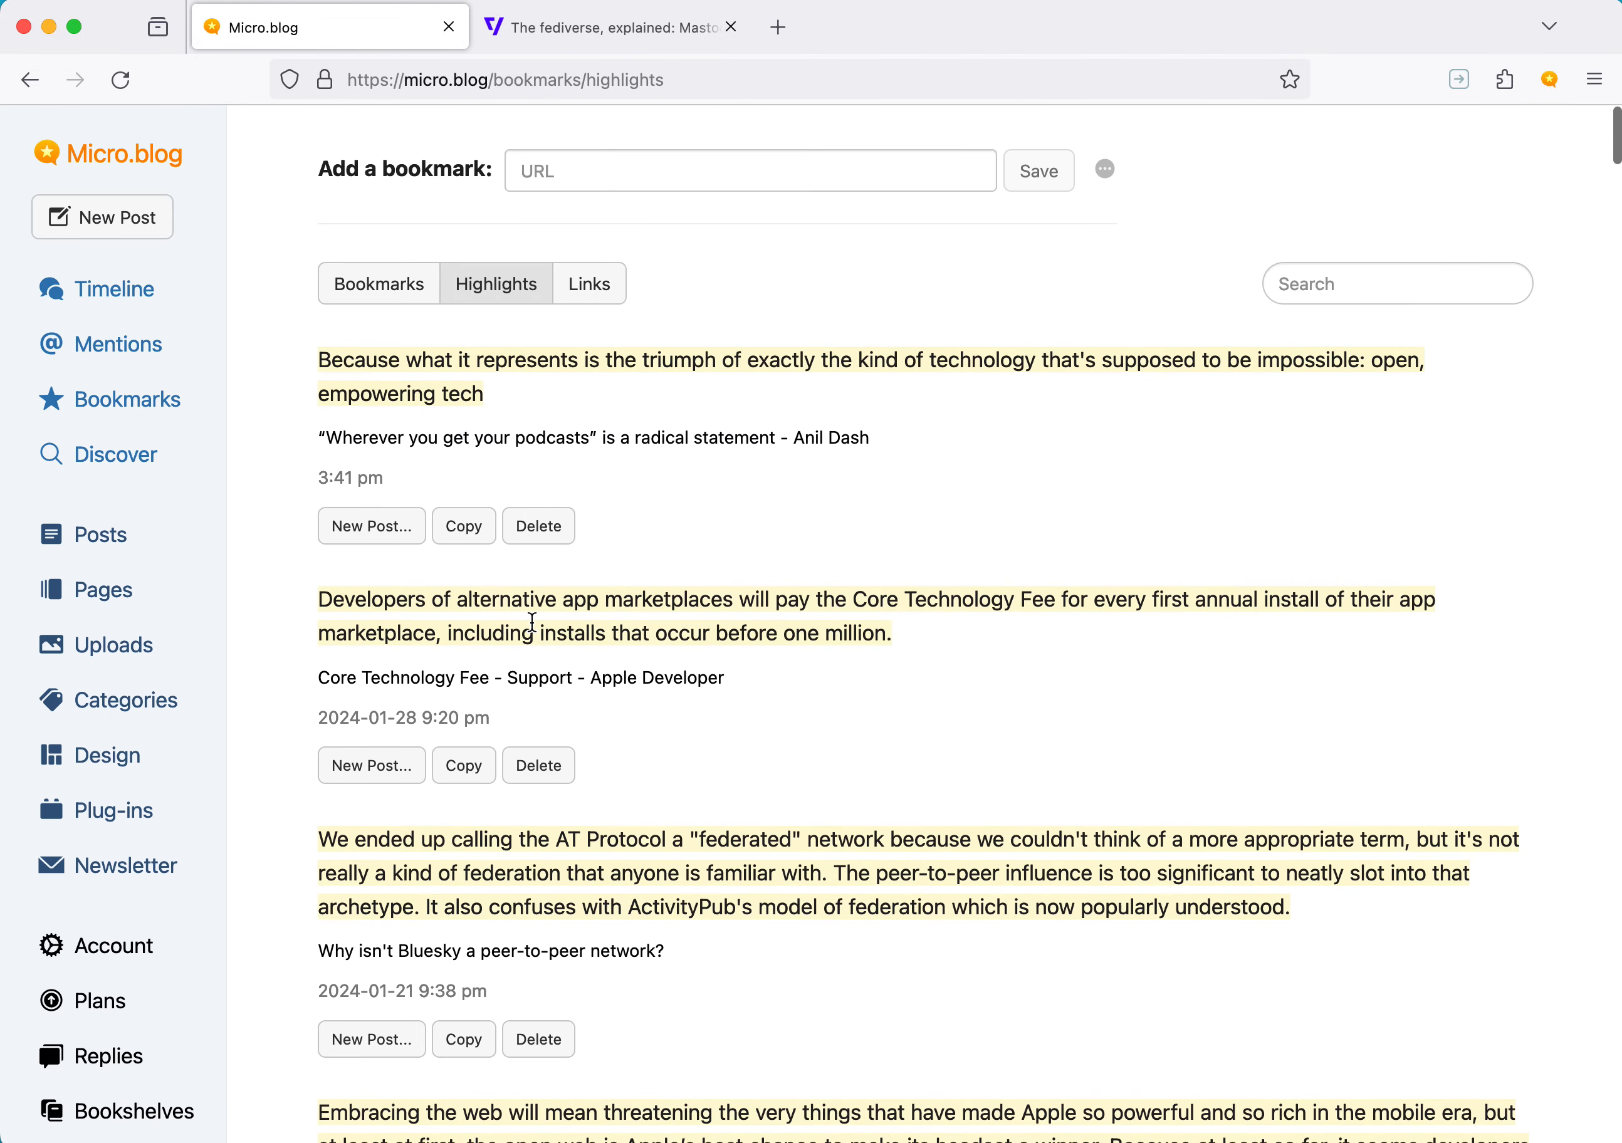
click(370, 525)
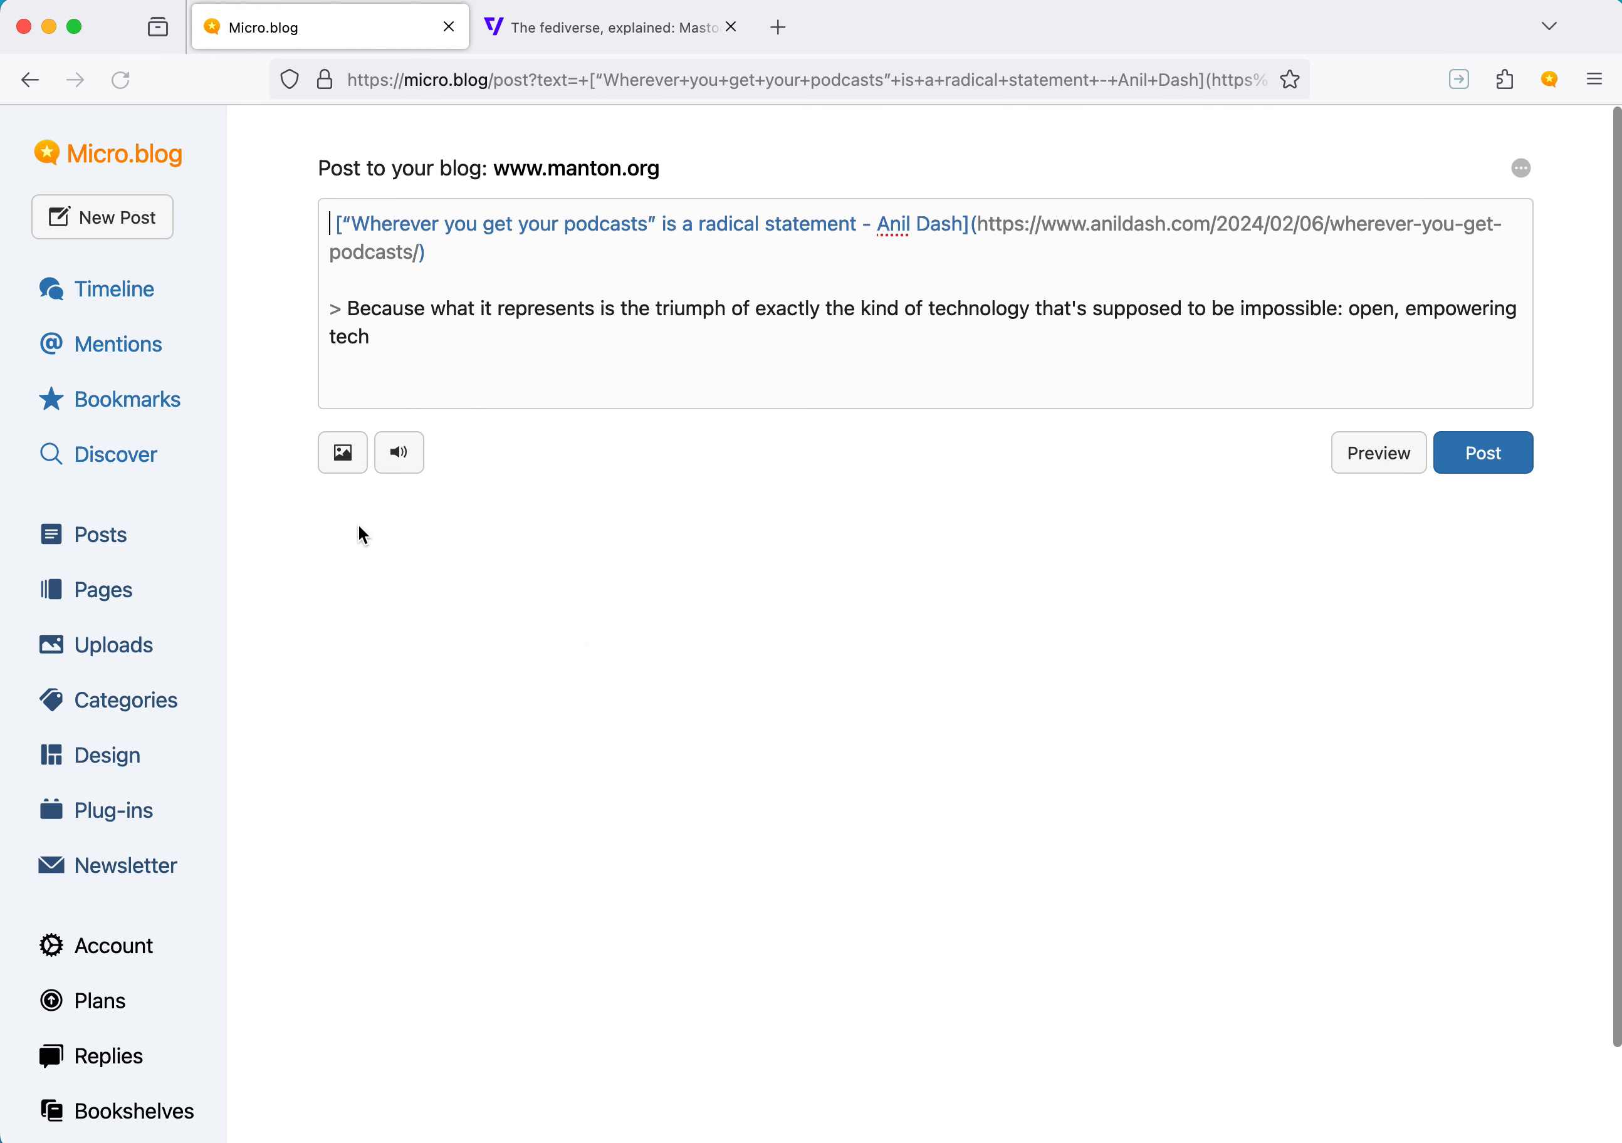
mouse_move(1143, 219)
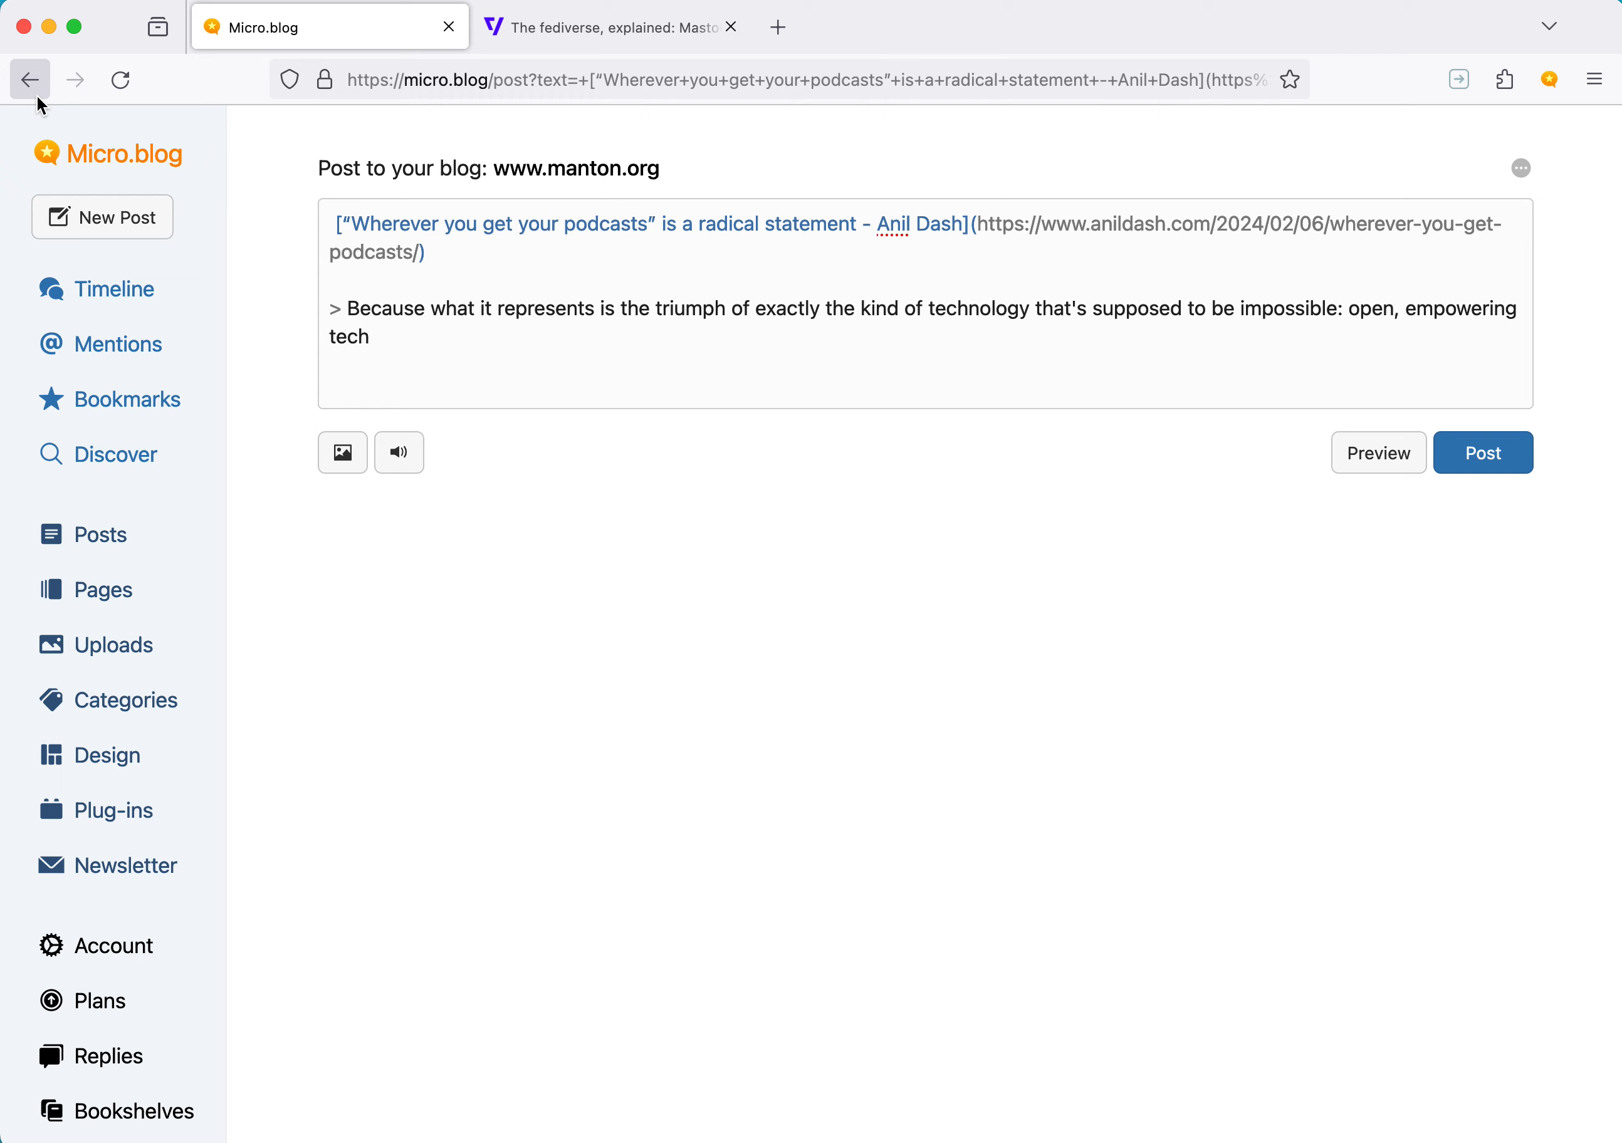
Abandon the quote-post draft and return to the Bookmarks list
click(30, 80)
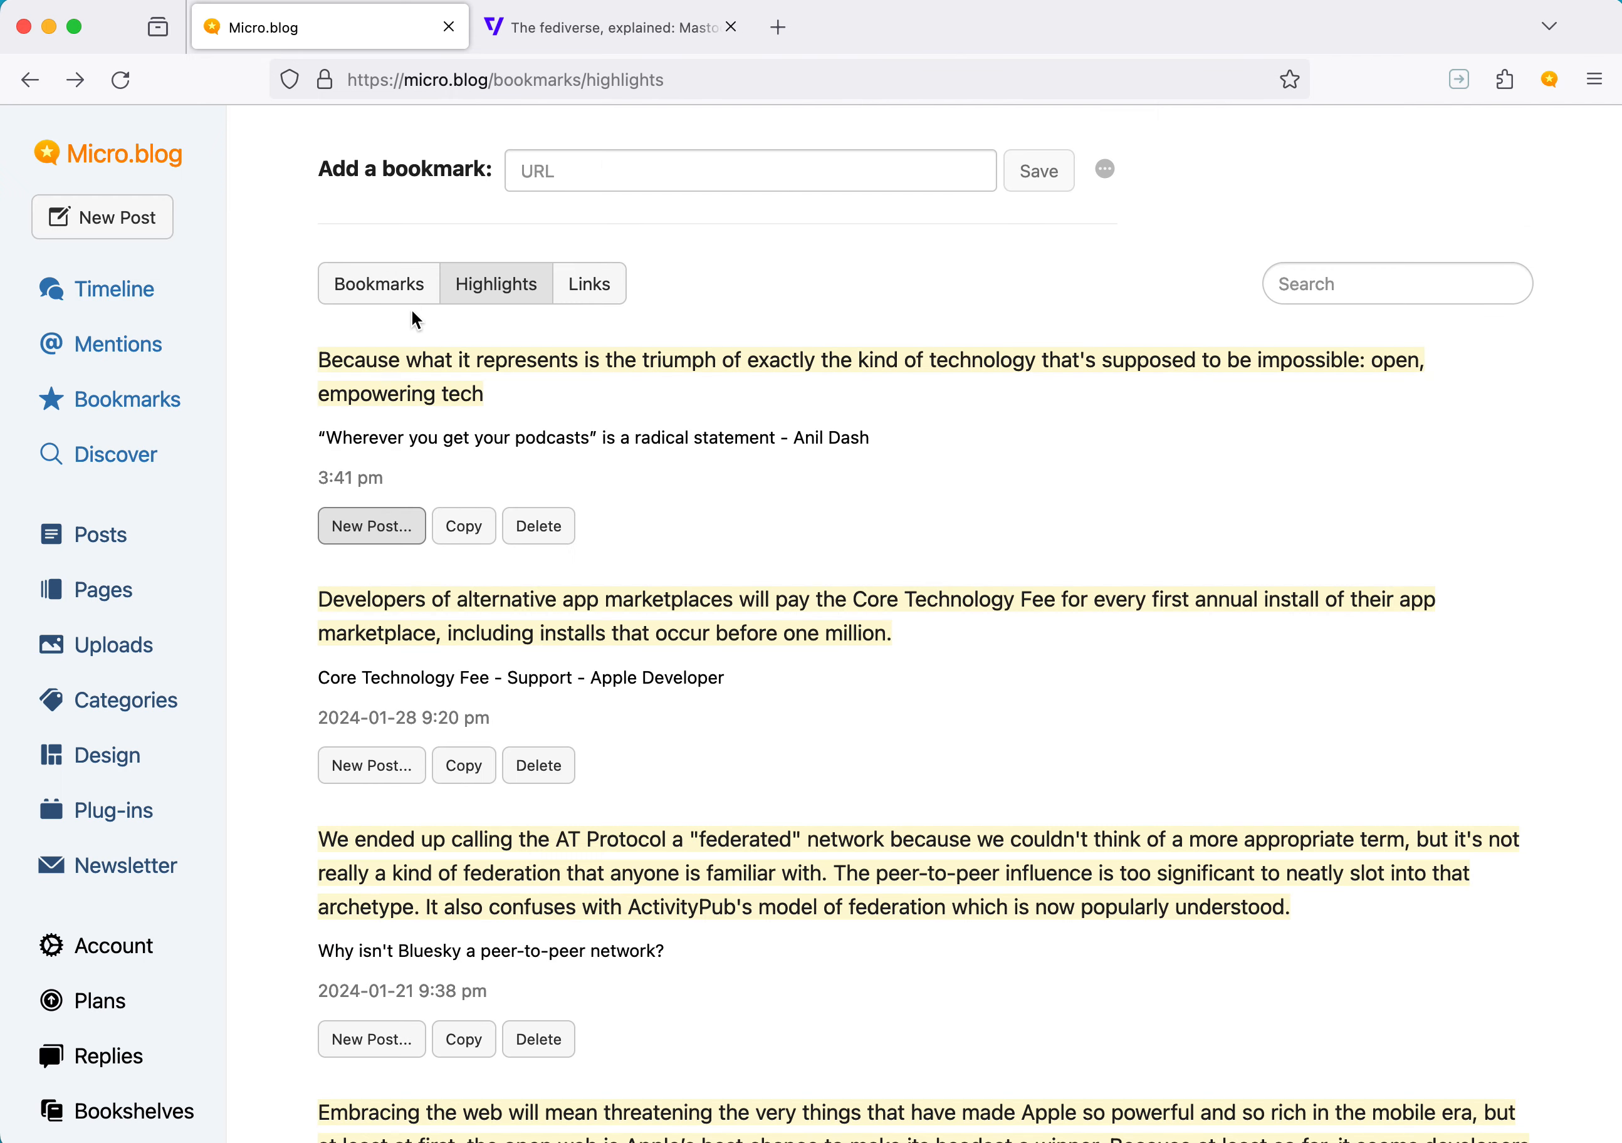
click(377, 283)
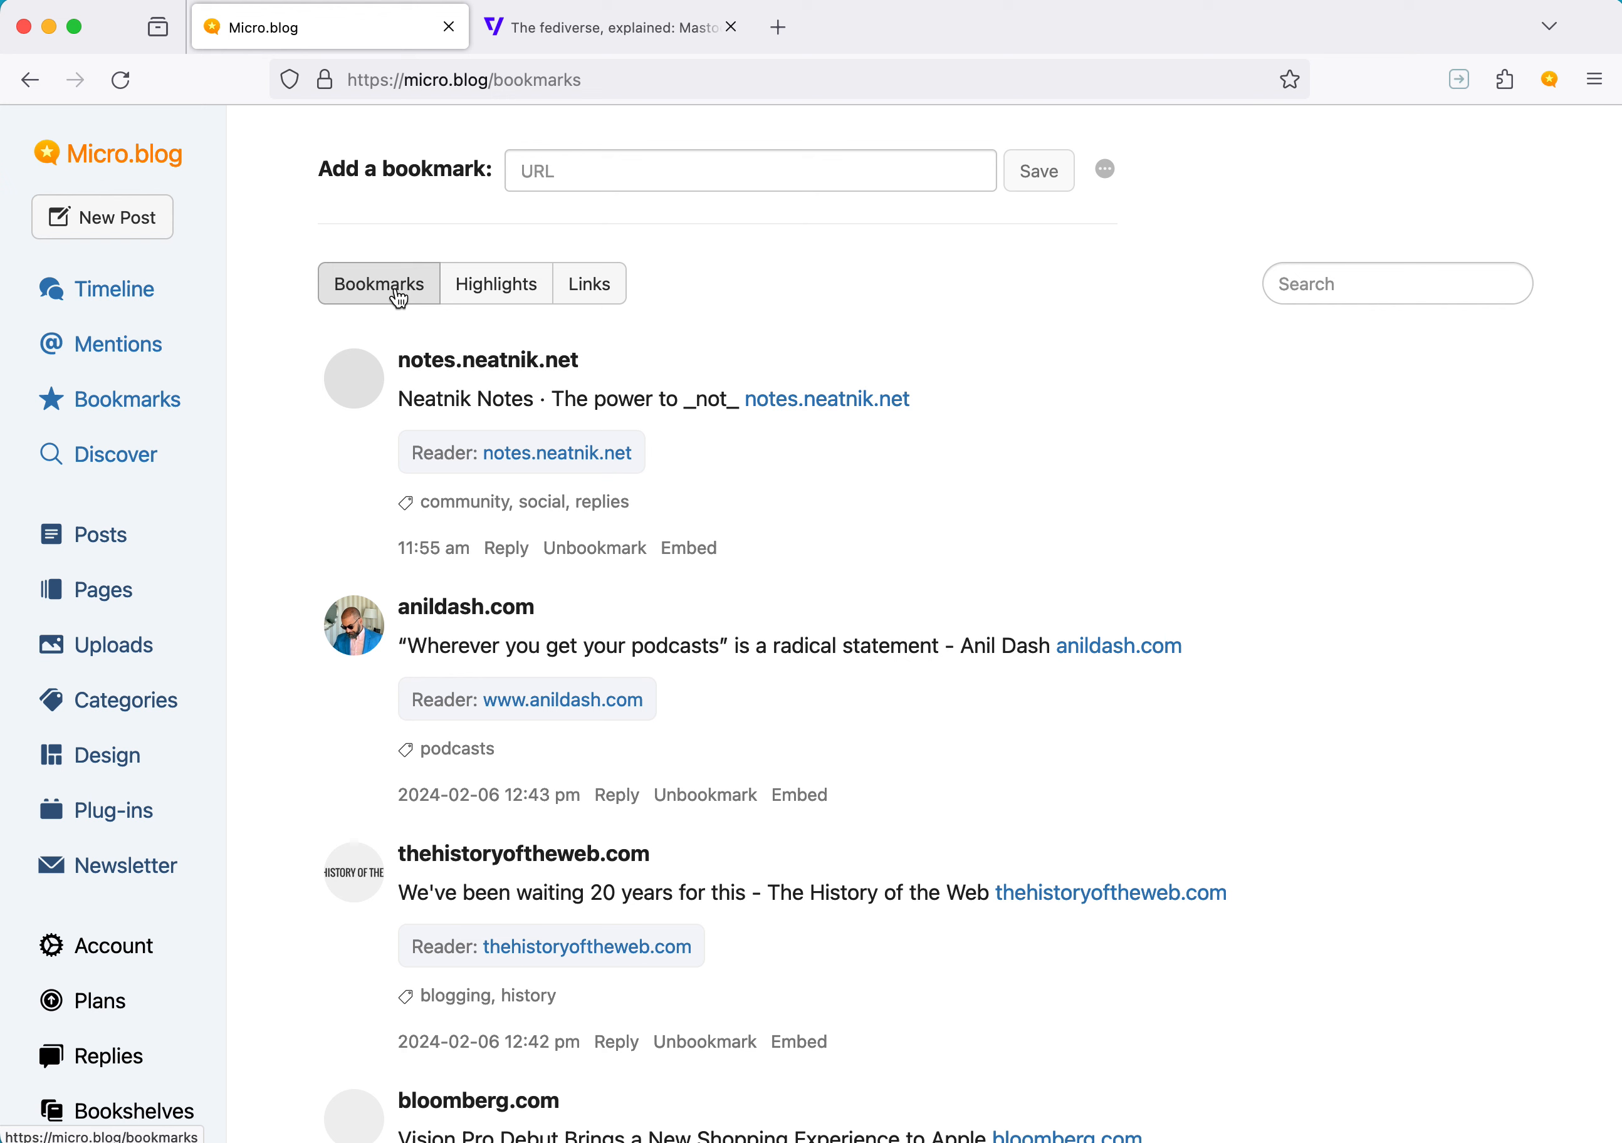
mouse_move(860, 541)
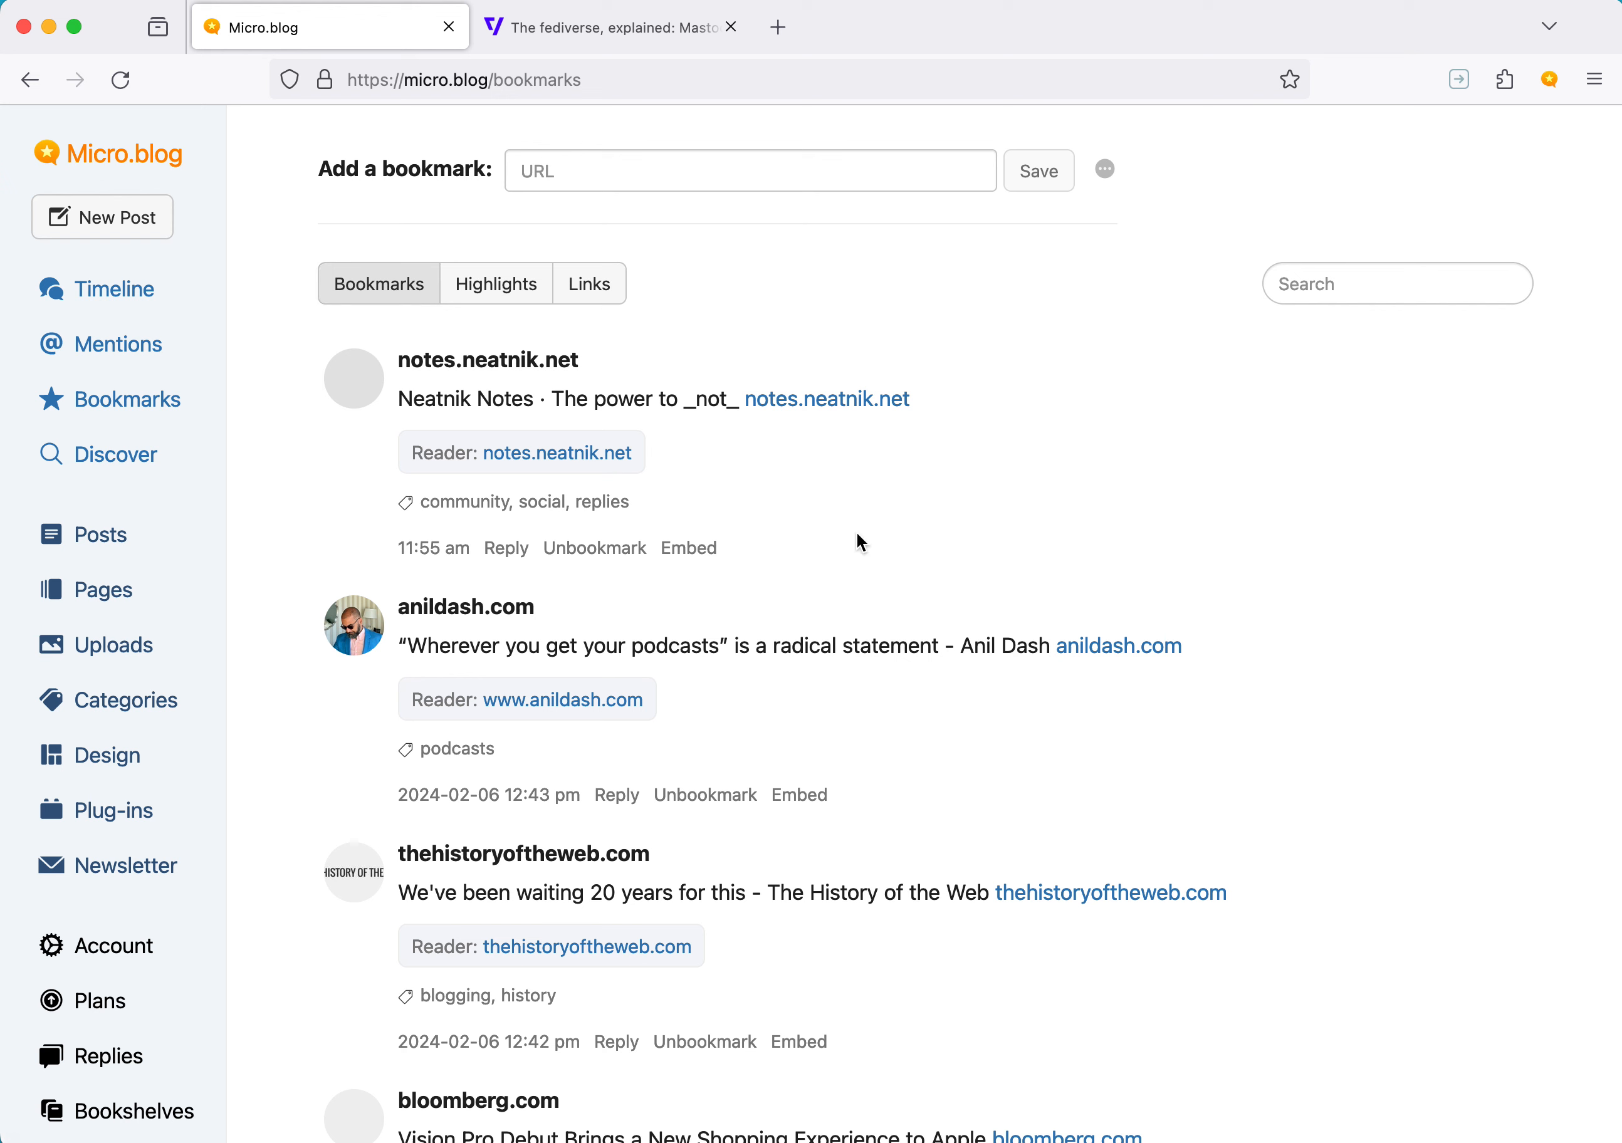
mouse_move(696, 249)
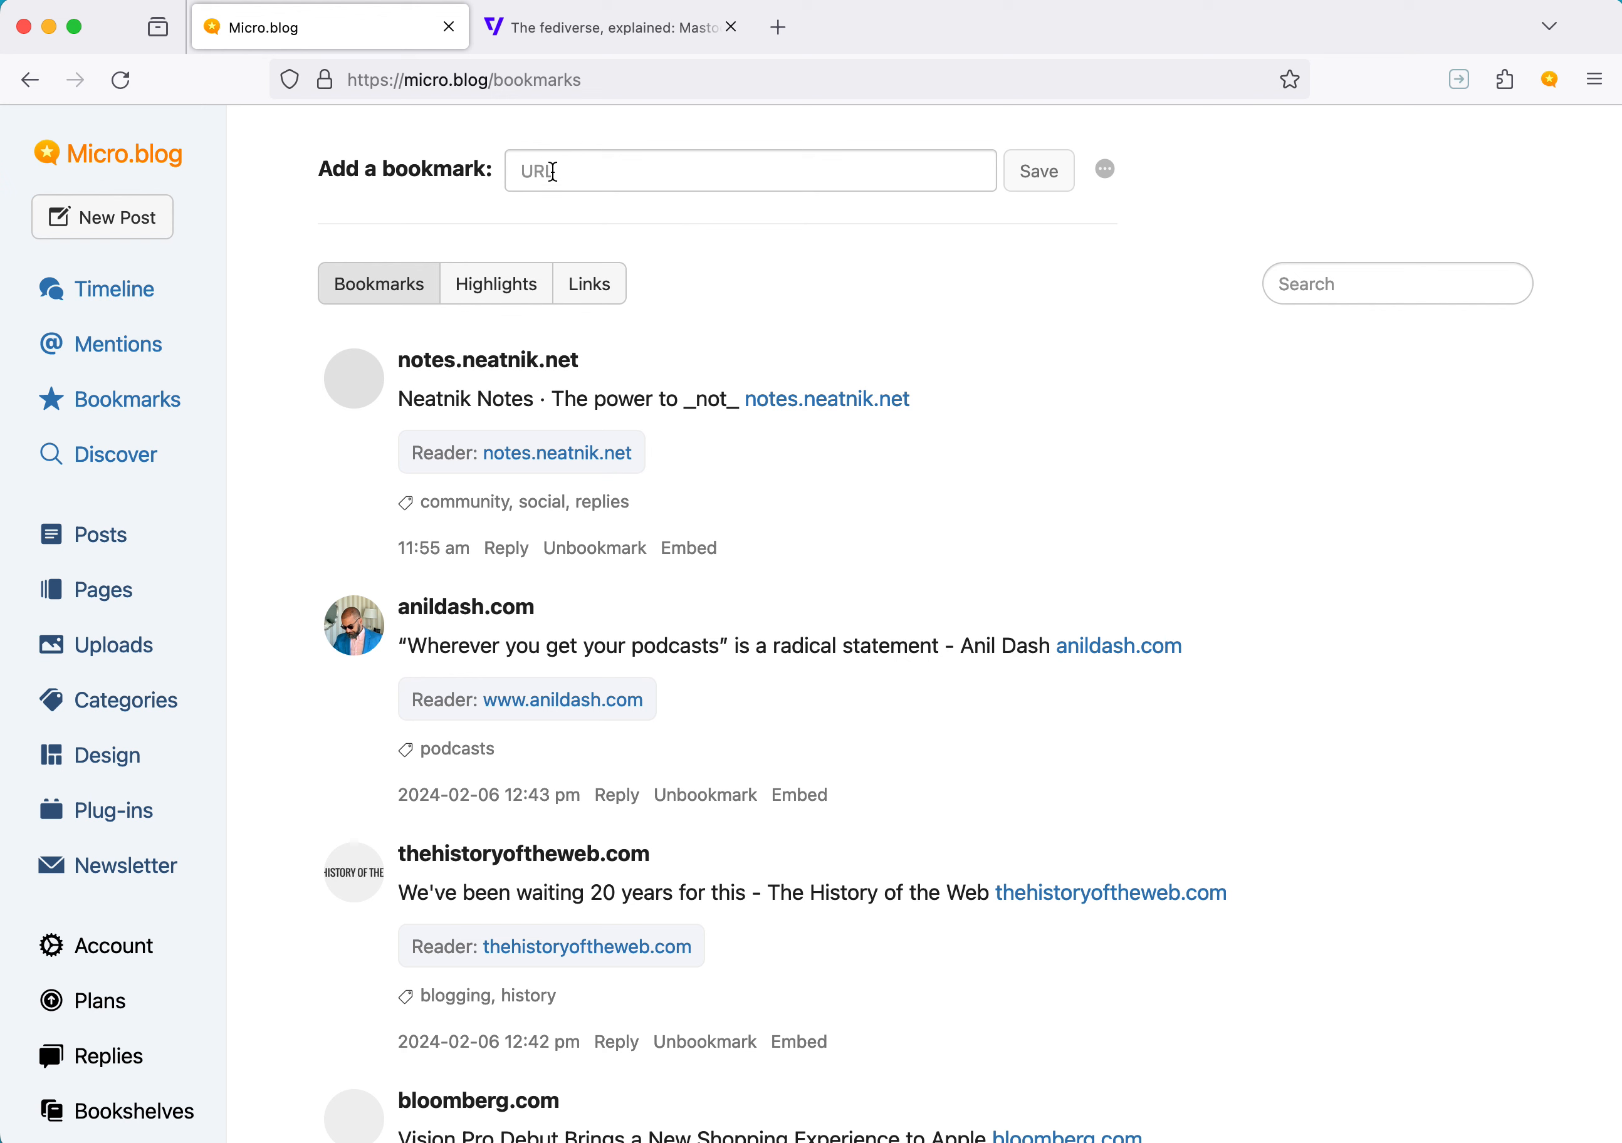
mouse_move(1121, 181)
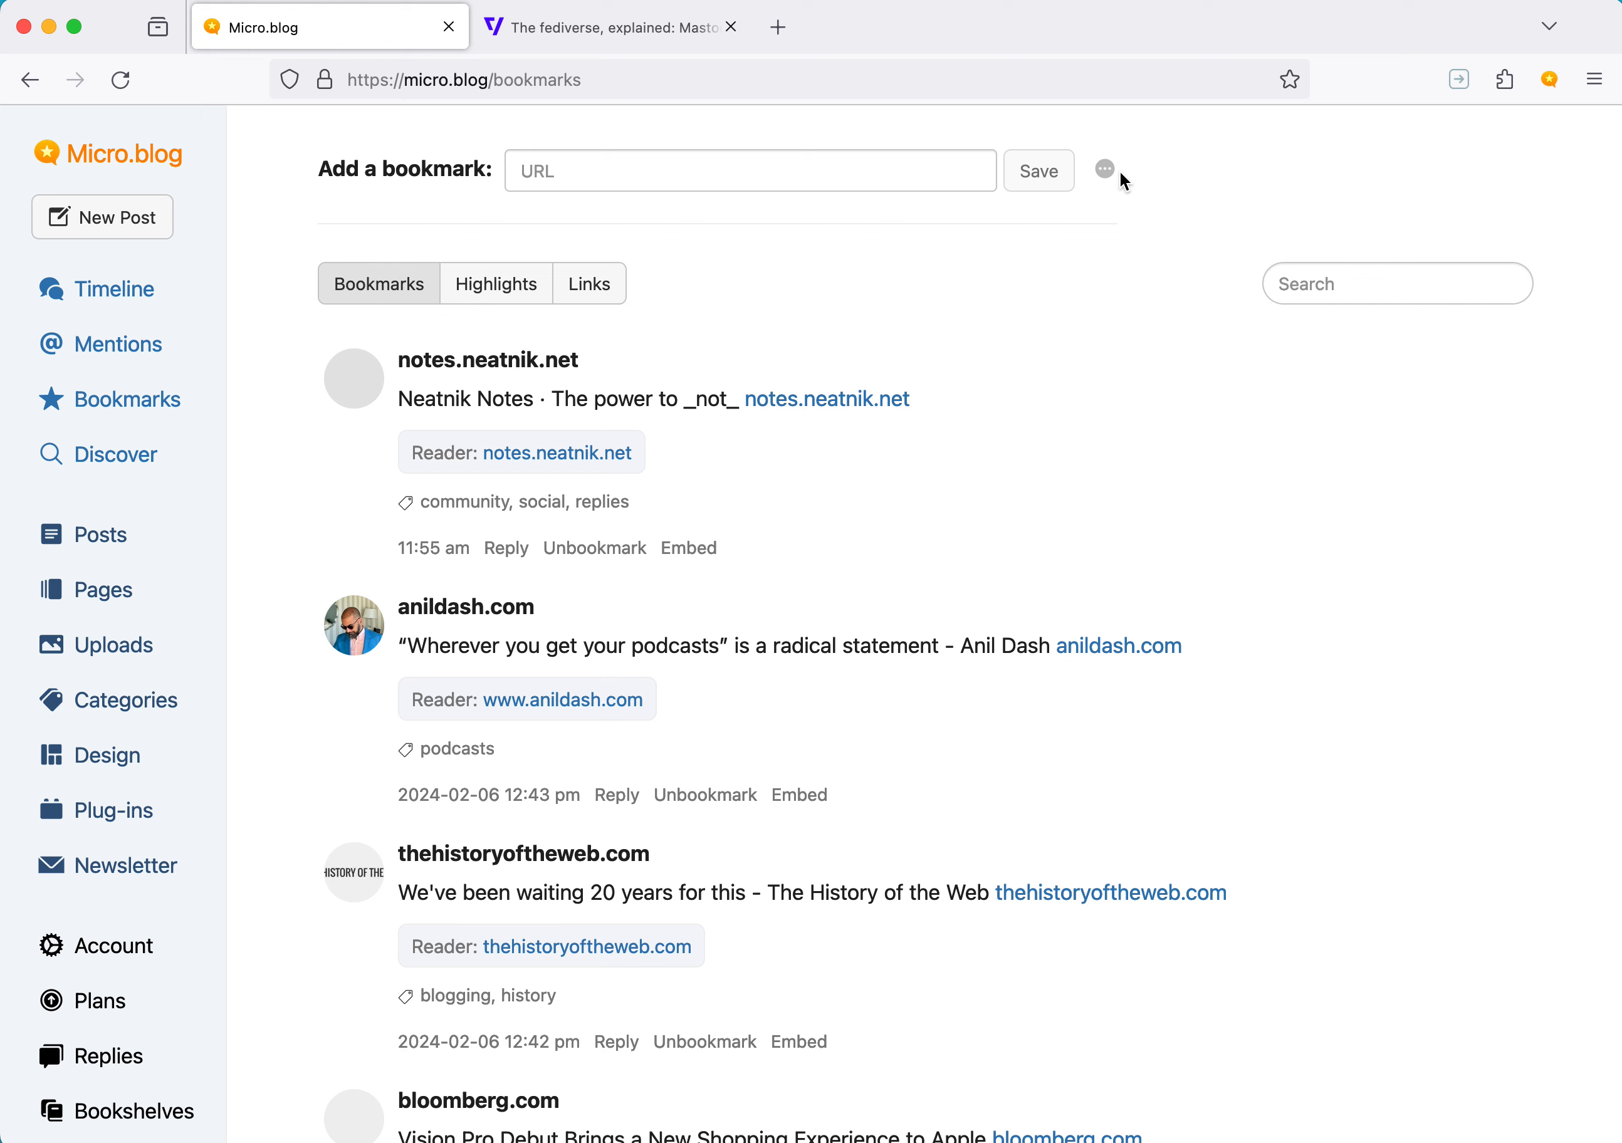
click(1104, 169)
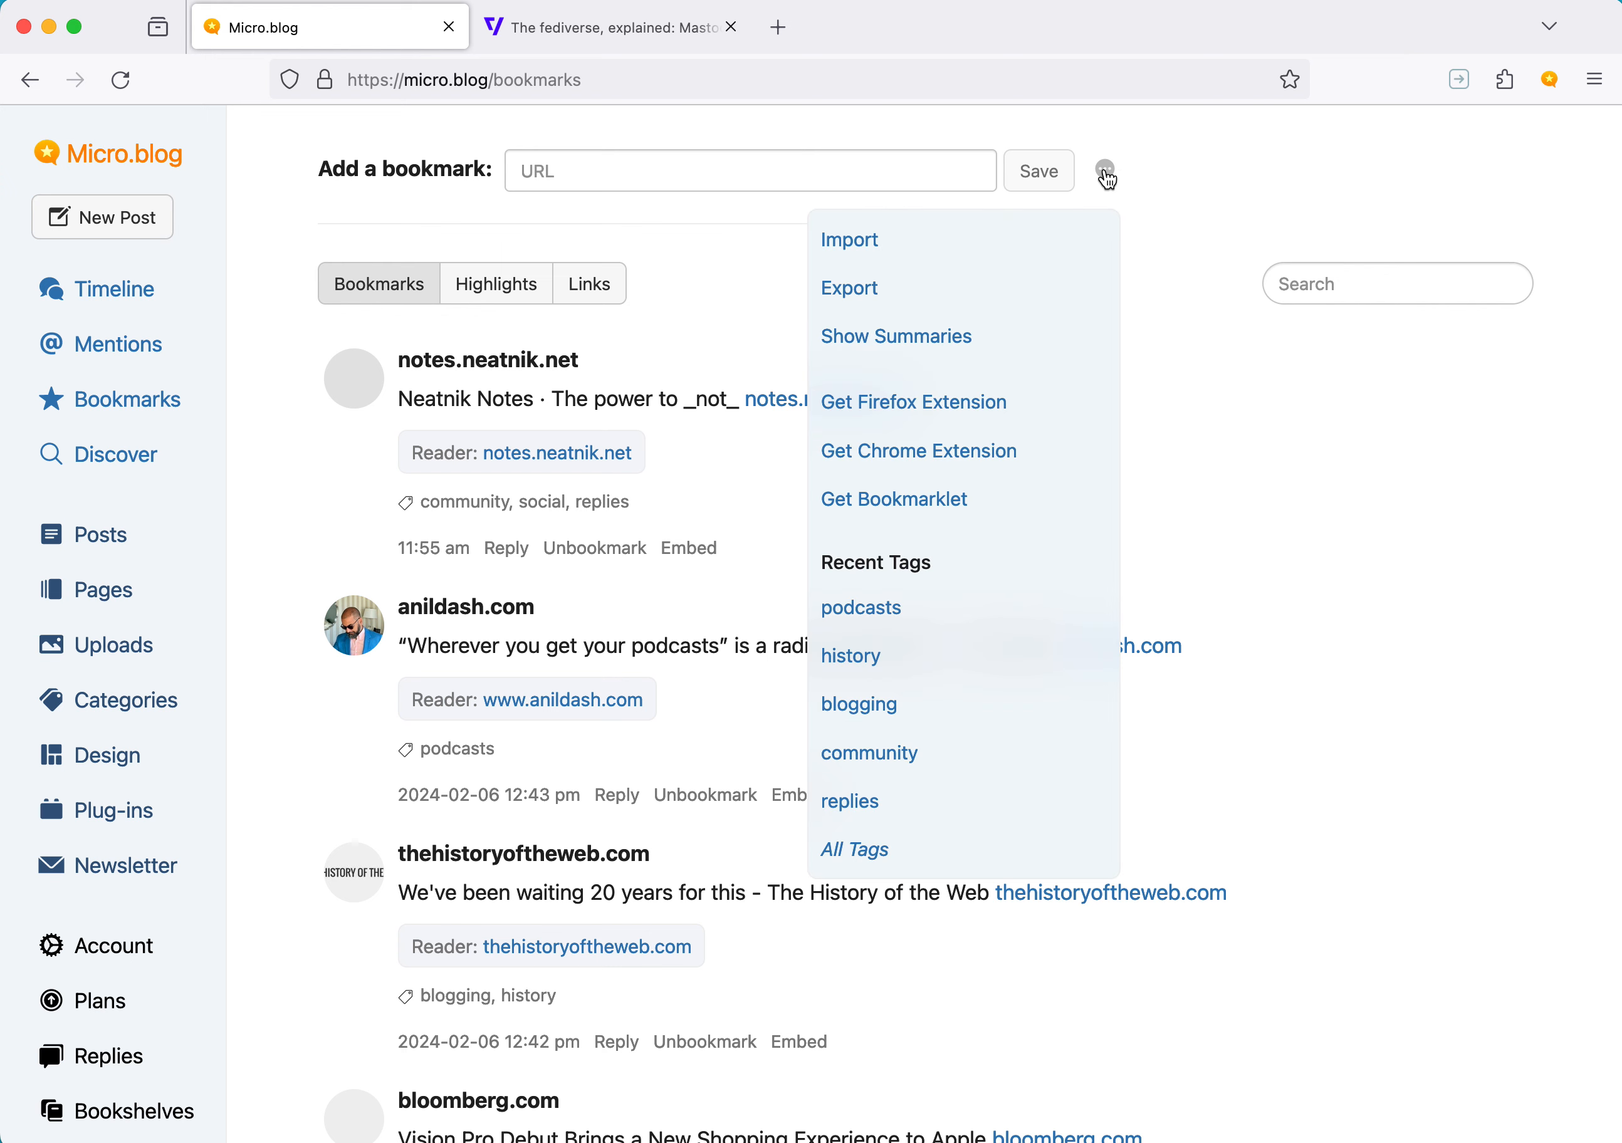
mouse_move(913, 401)
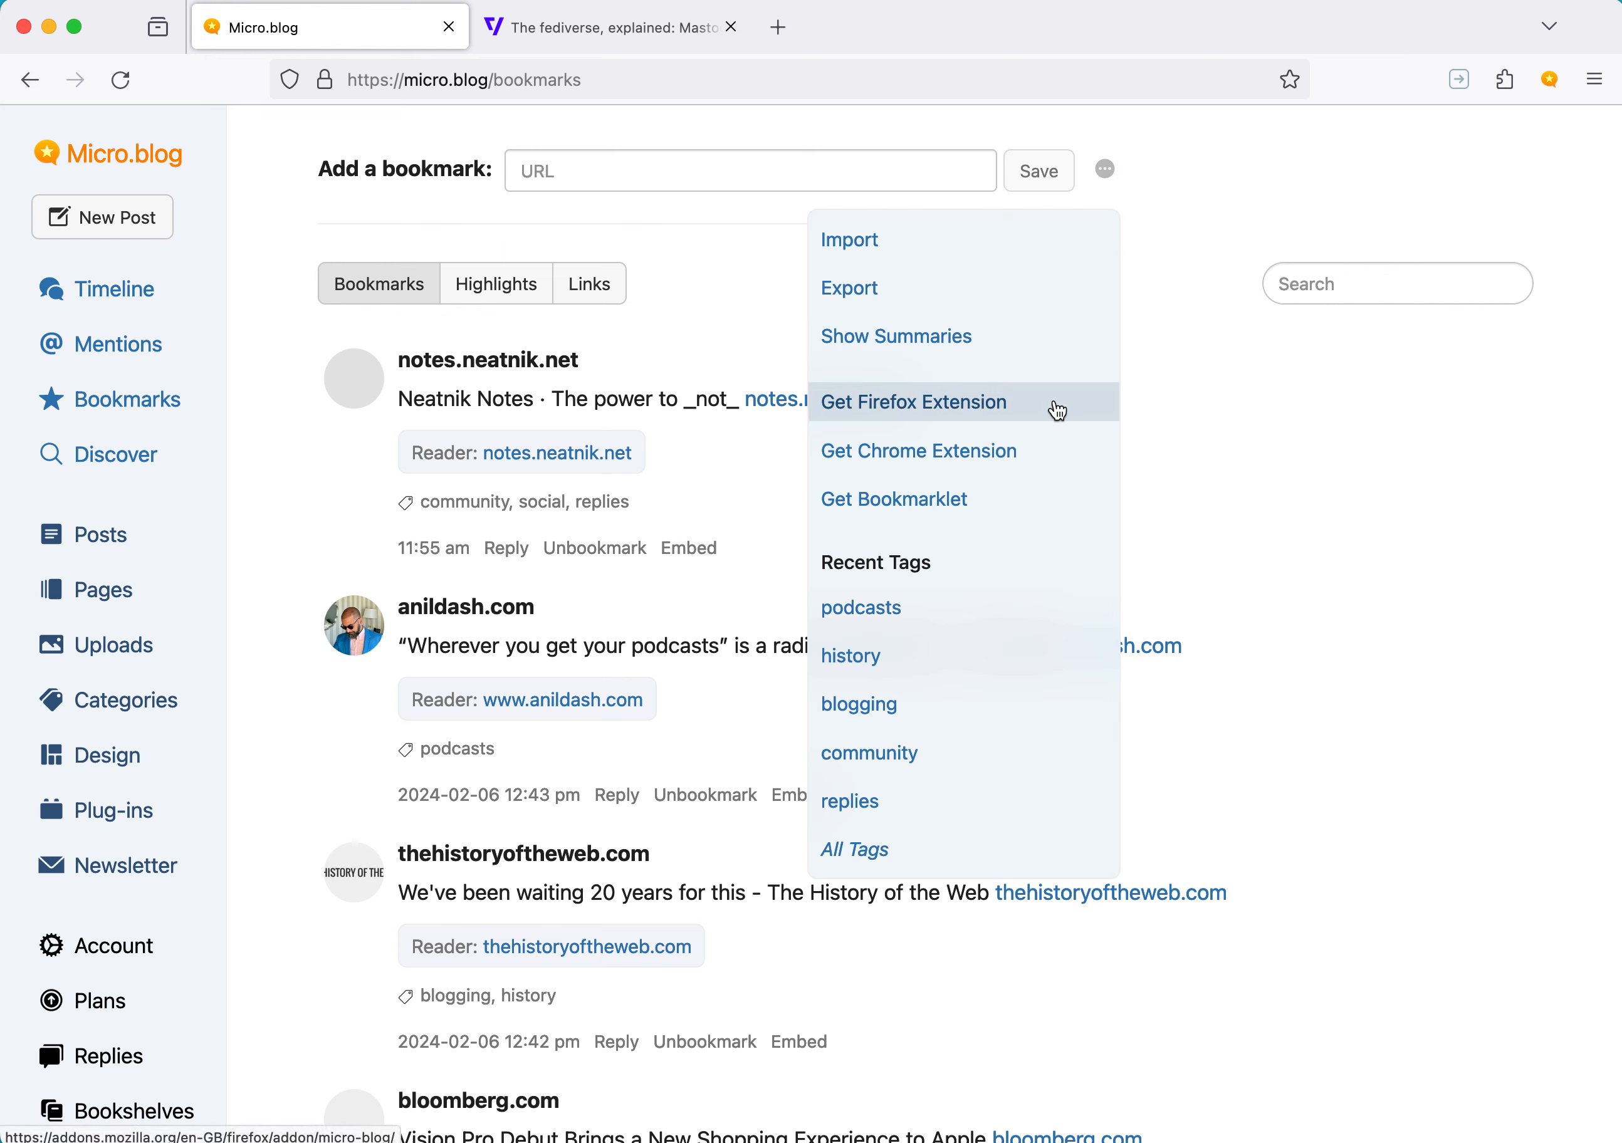
mouse_move(1195, 409)
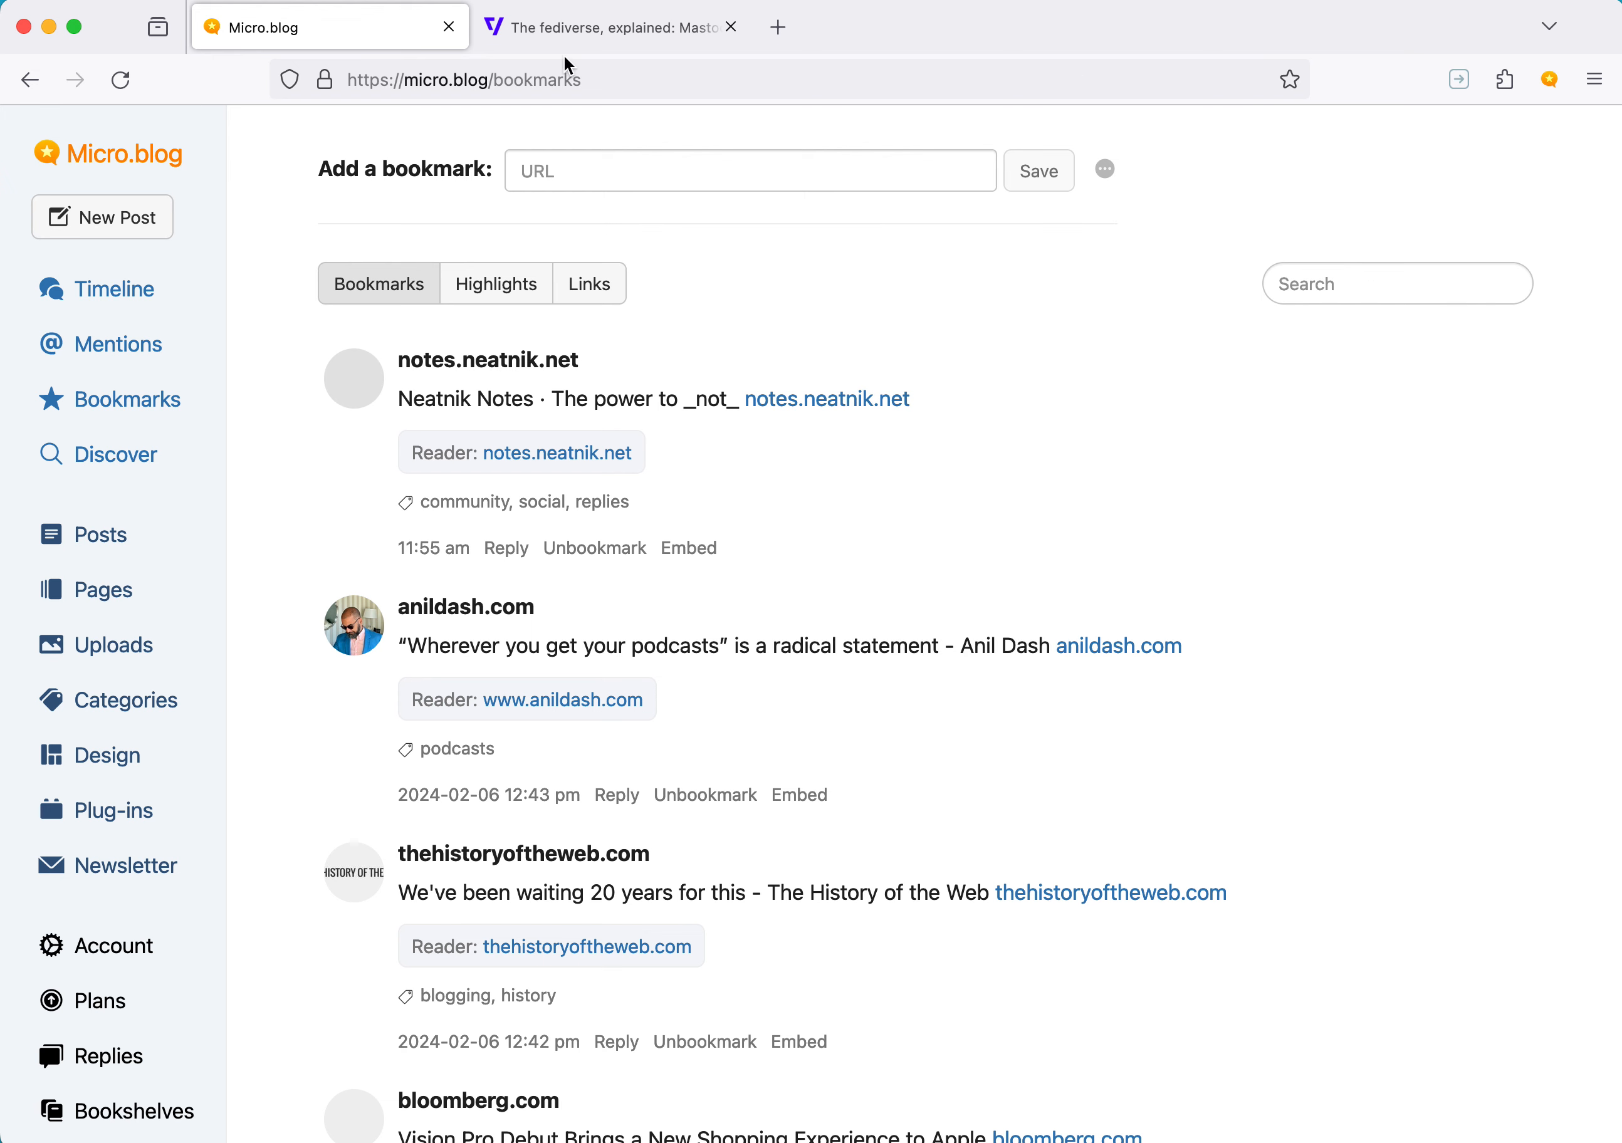
Save The Verge's fediverse explainer as a new bookmark via the Micro.blog extension
click(603, 27)
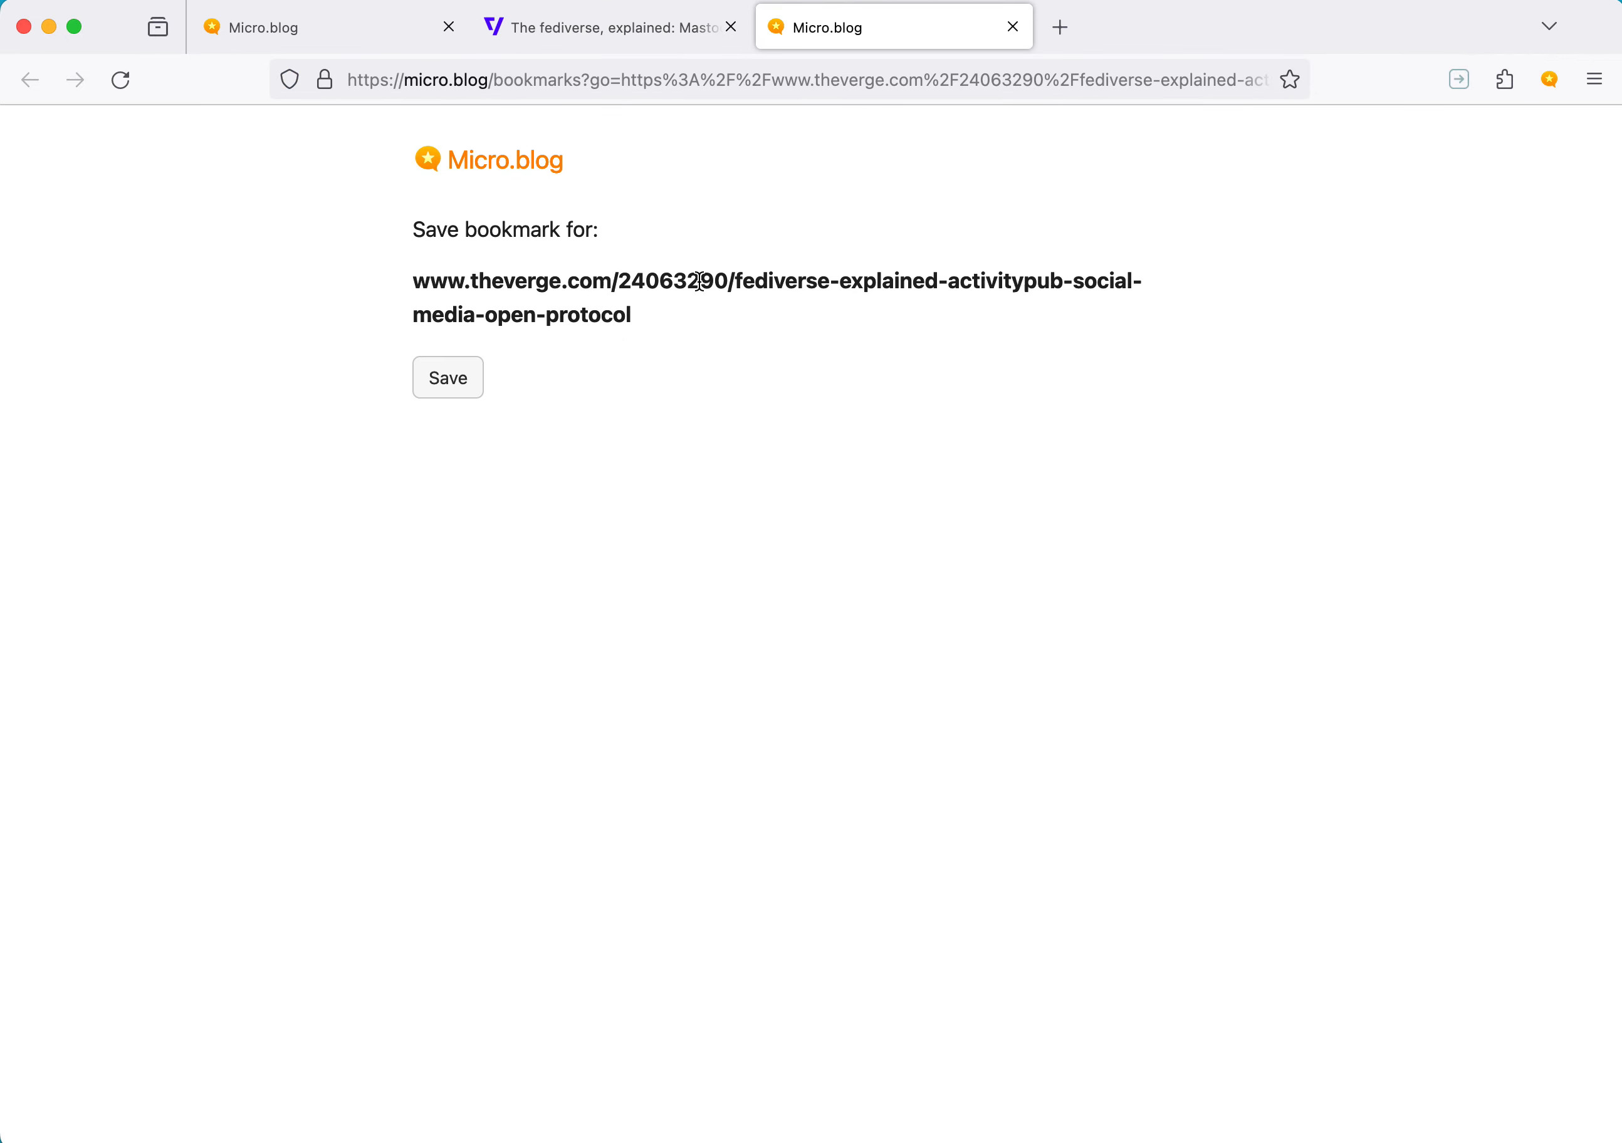
click(448, 377)
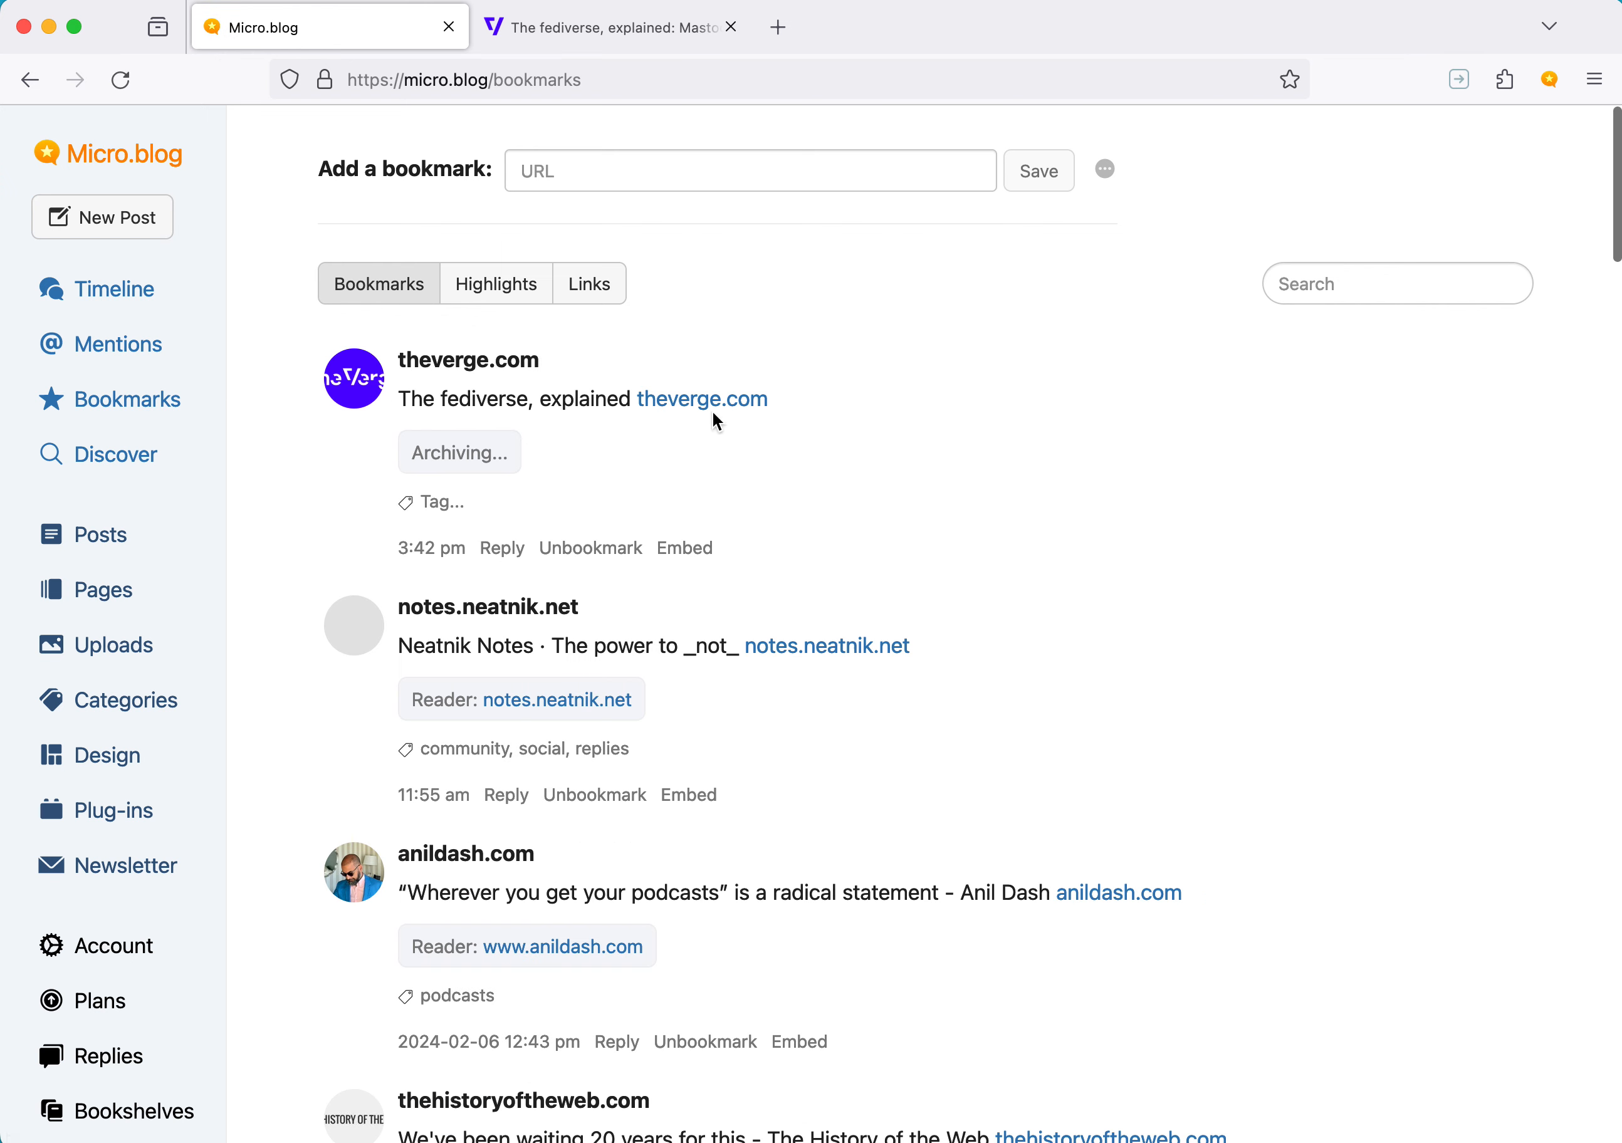
mouse_move(464, 492)
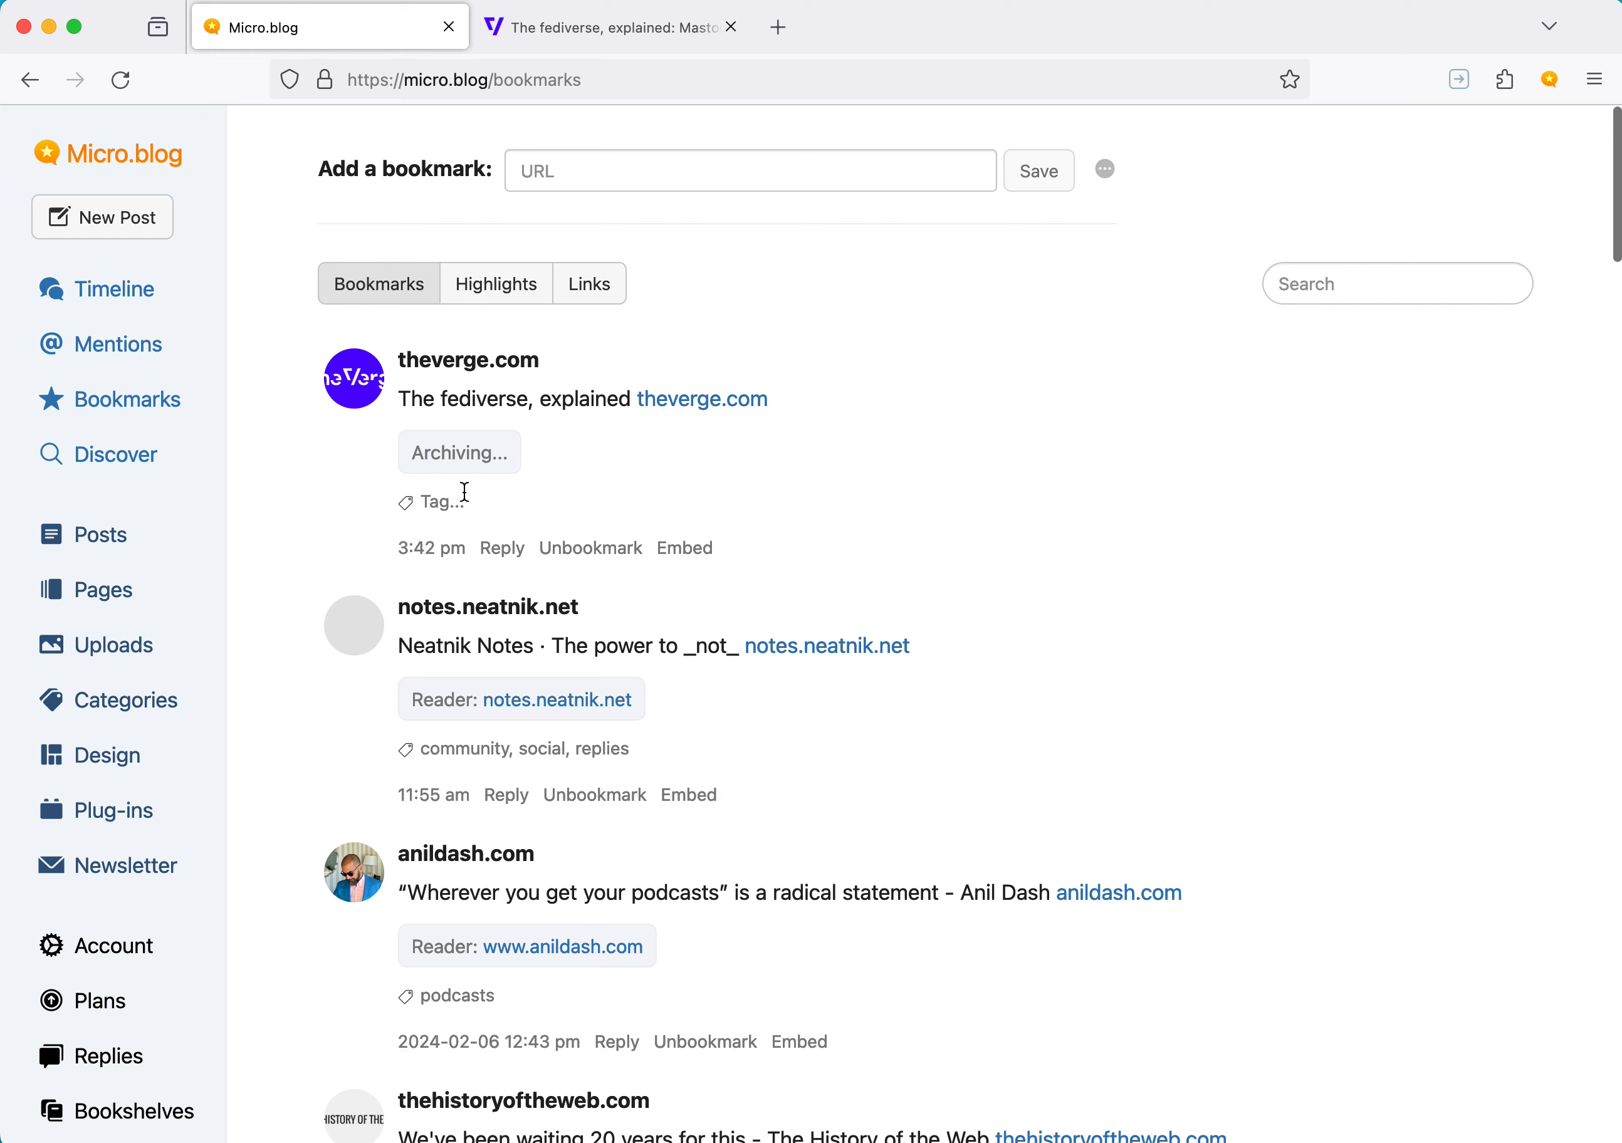
Tag the Verge bookmark 'fediverse, activitypub' and update it
text(fediverse, activitypub)
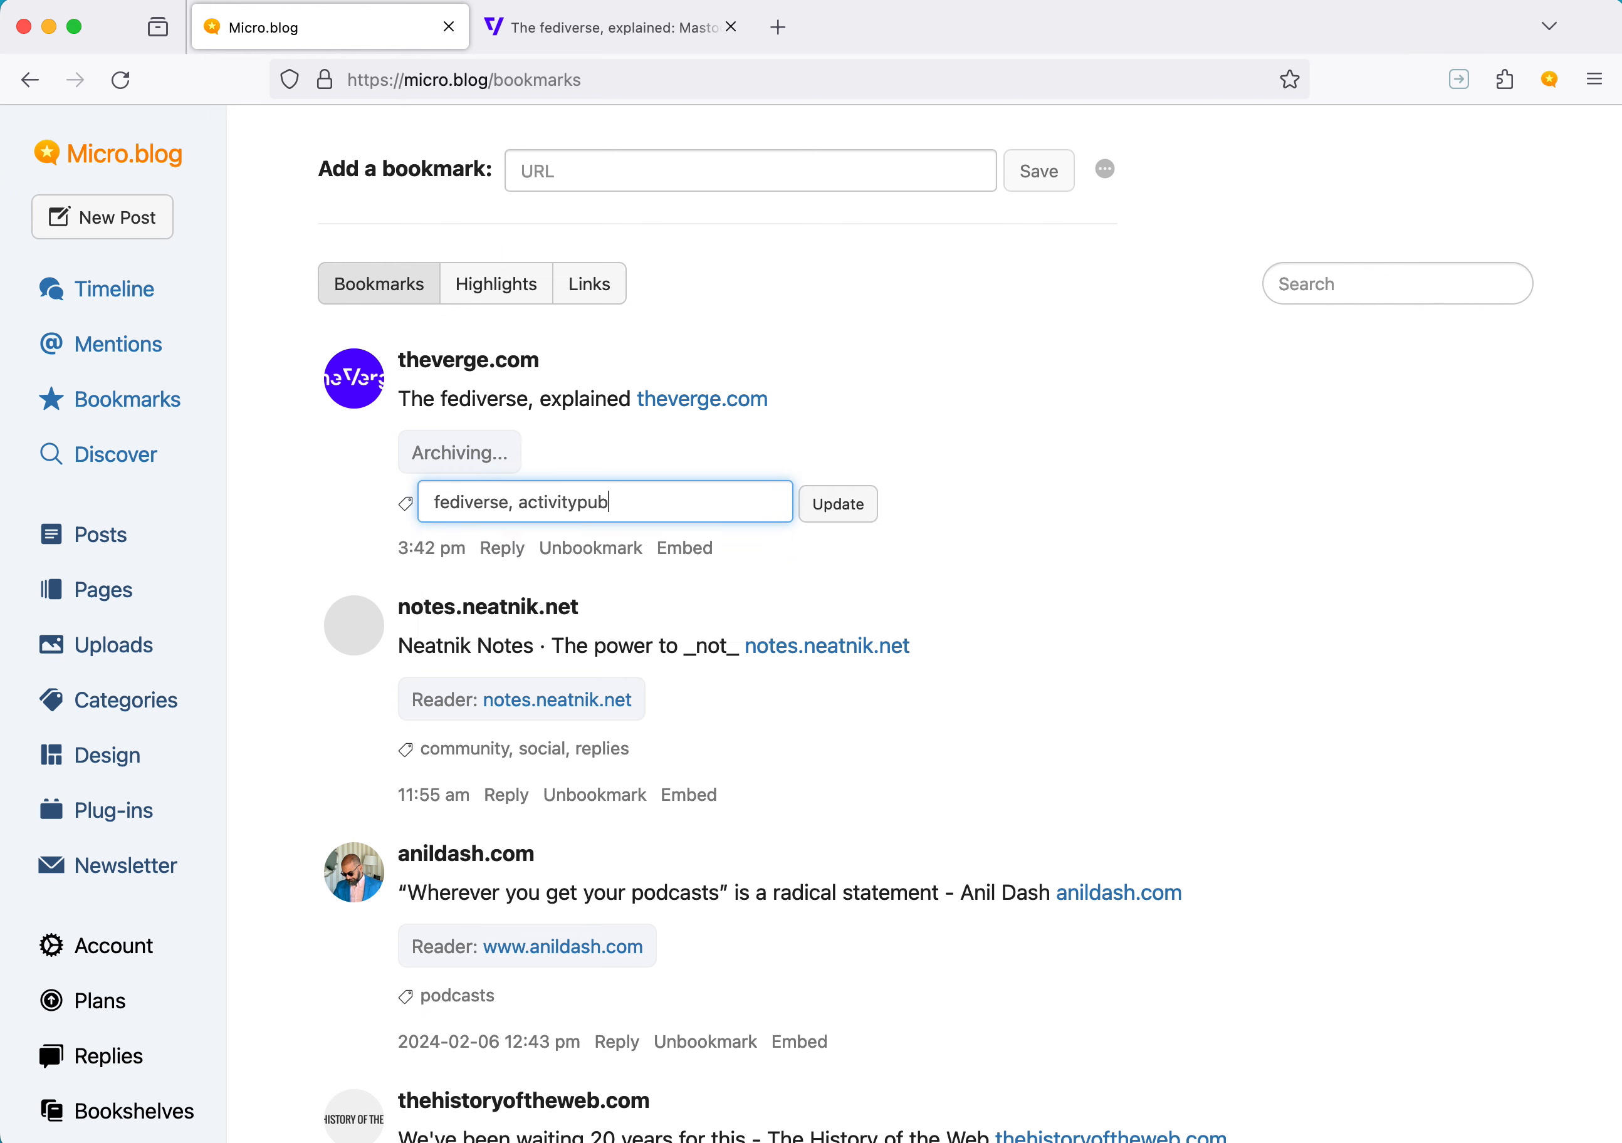
click(838, 504)
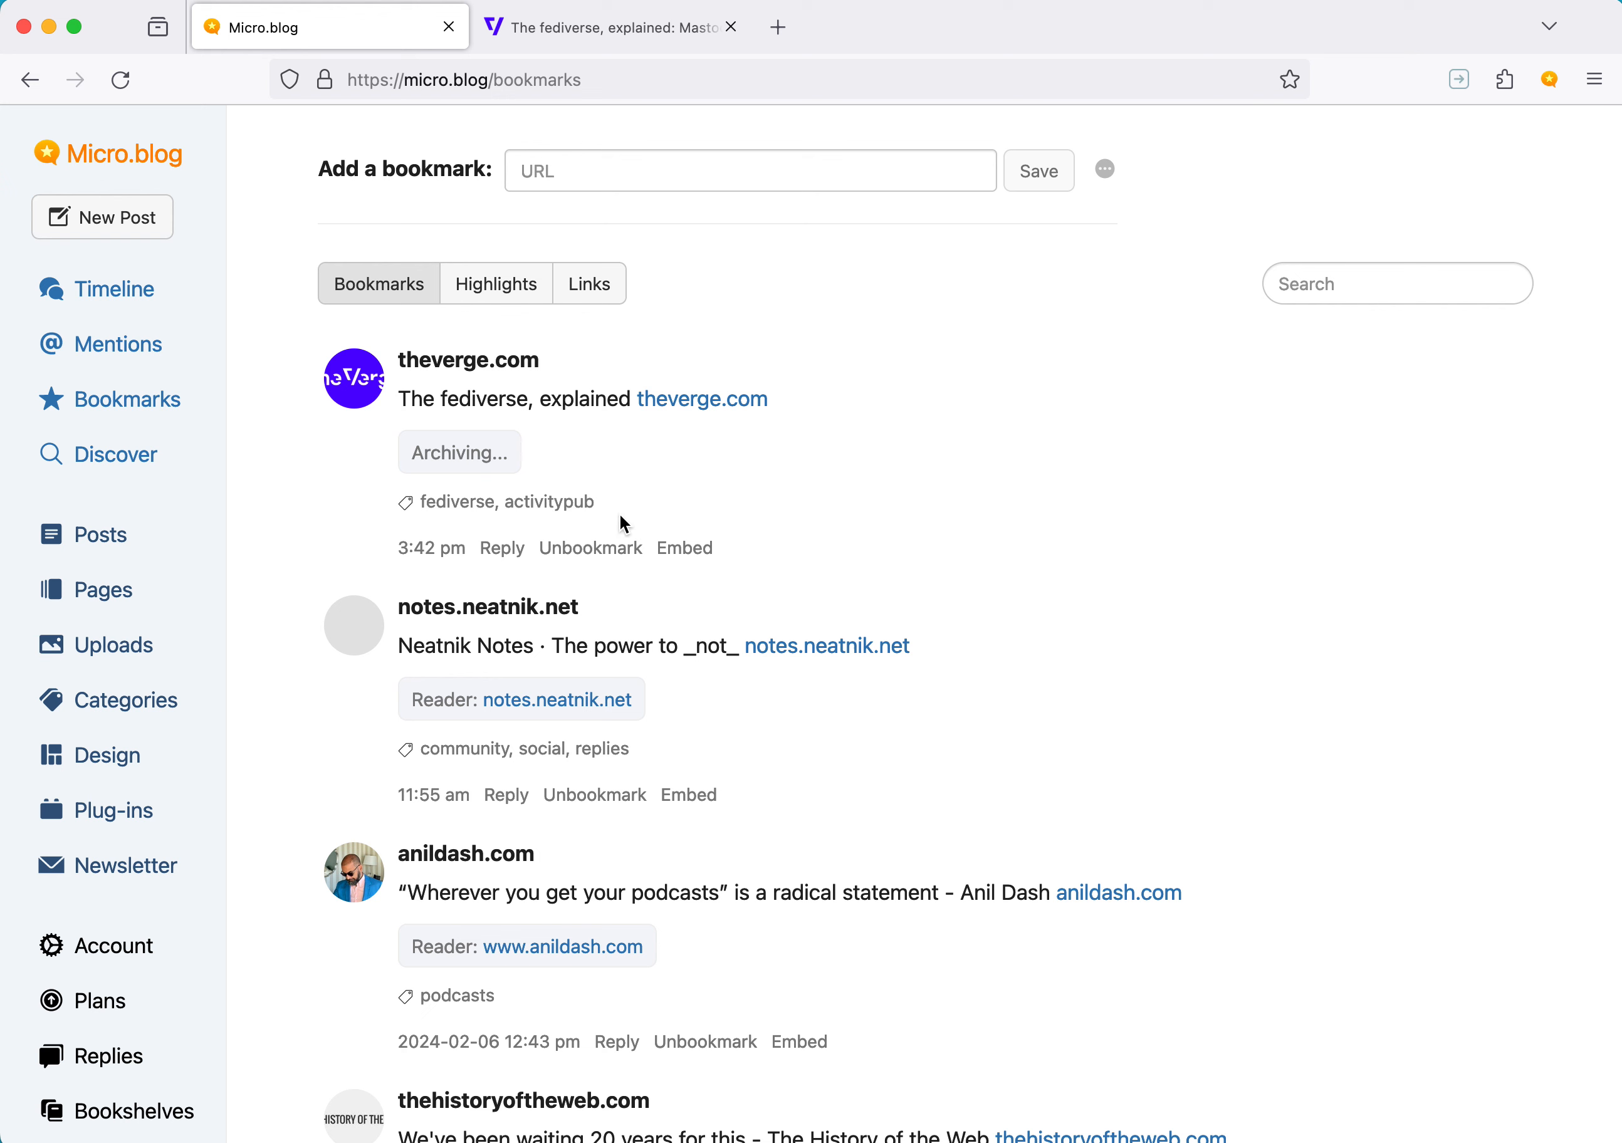
mouse_move(465, 476)
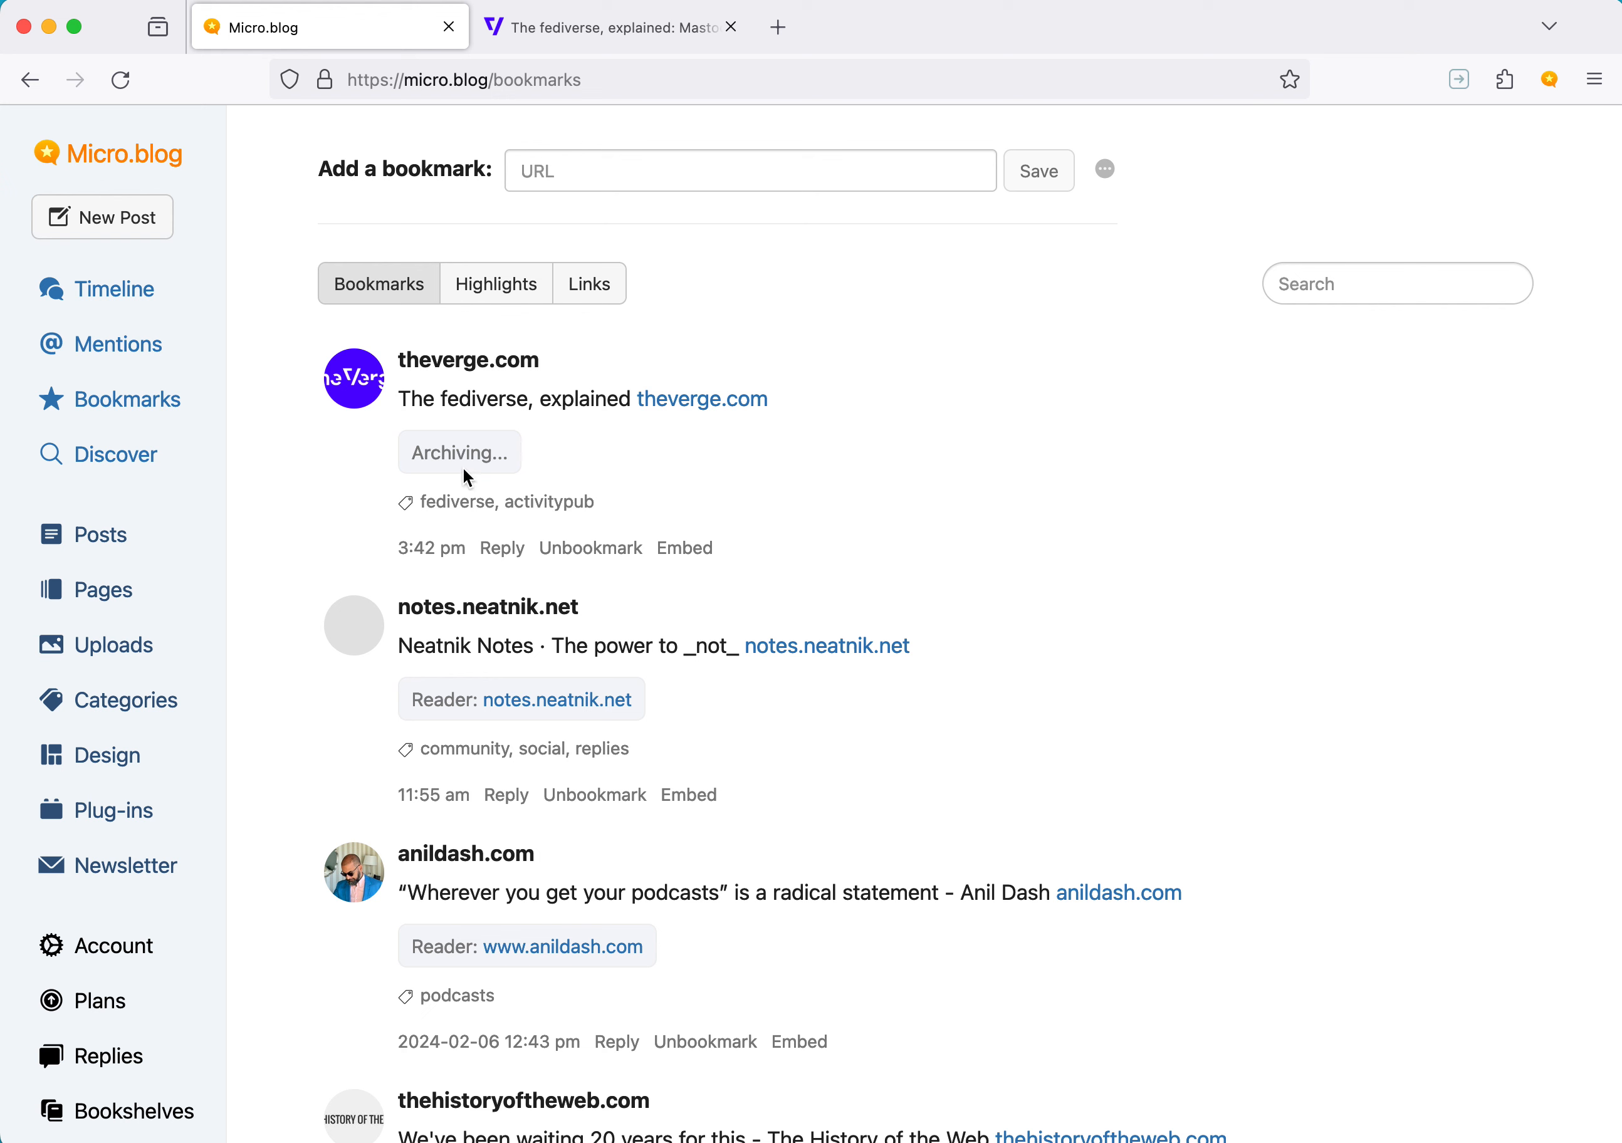
mouse_move(632, 498)
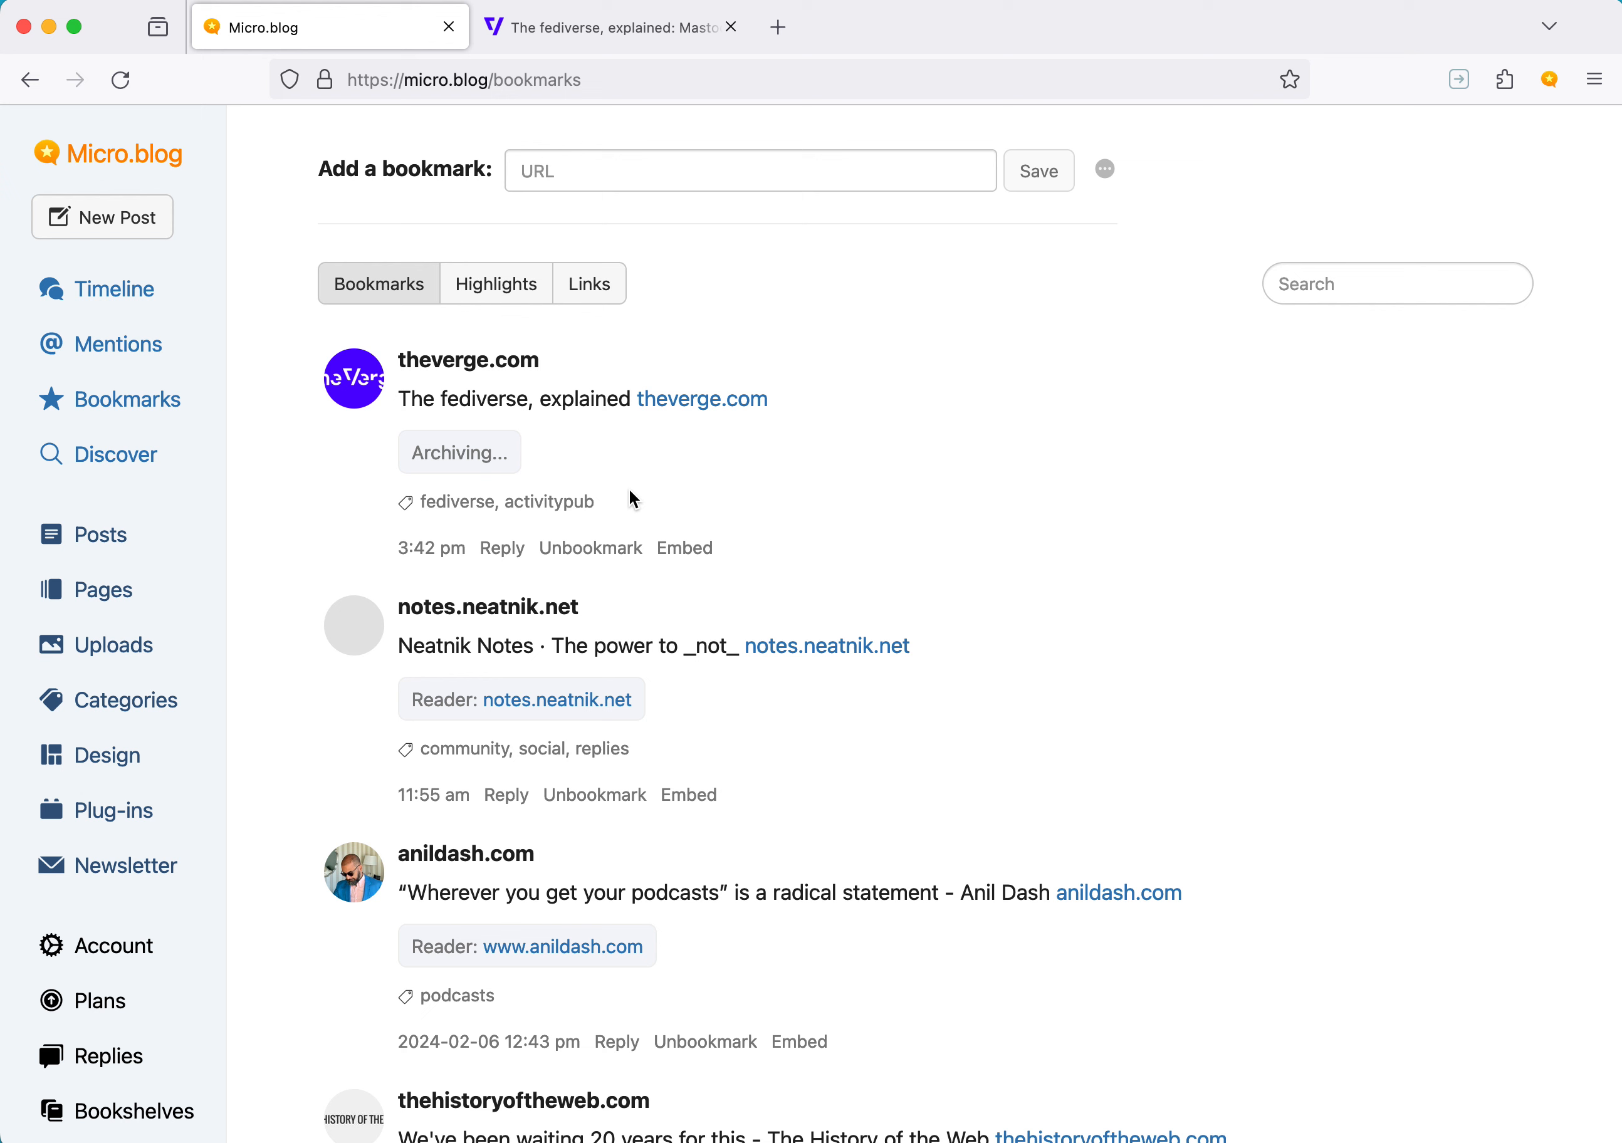
mouse_move(663, 514)
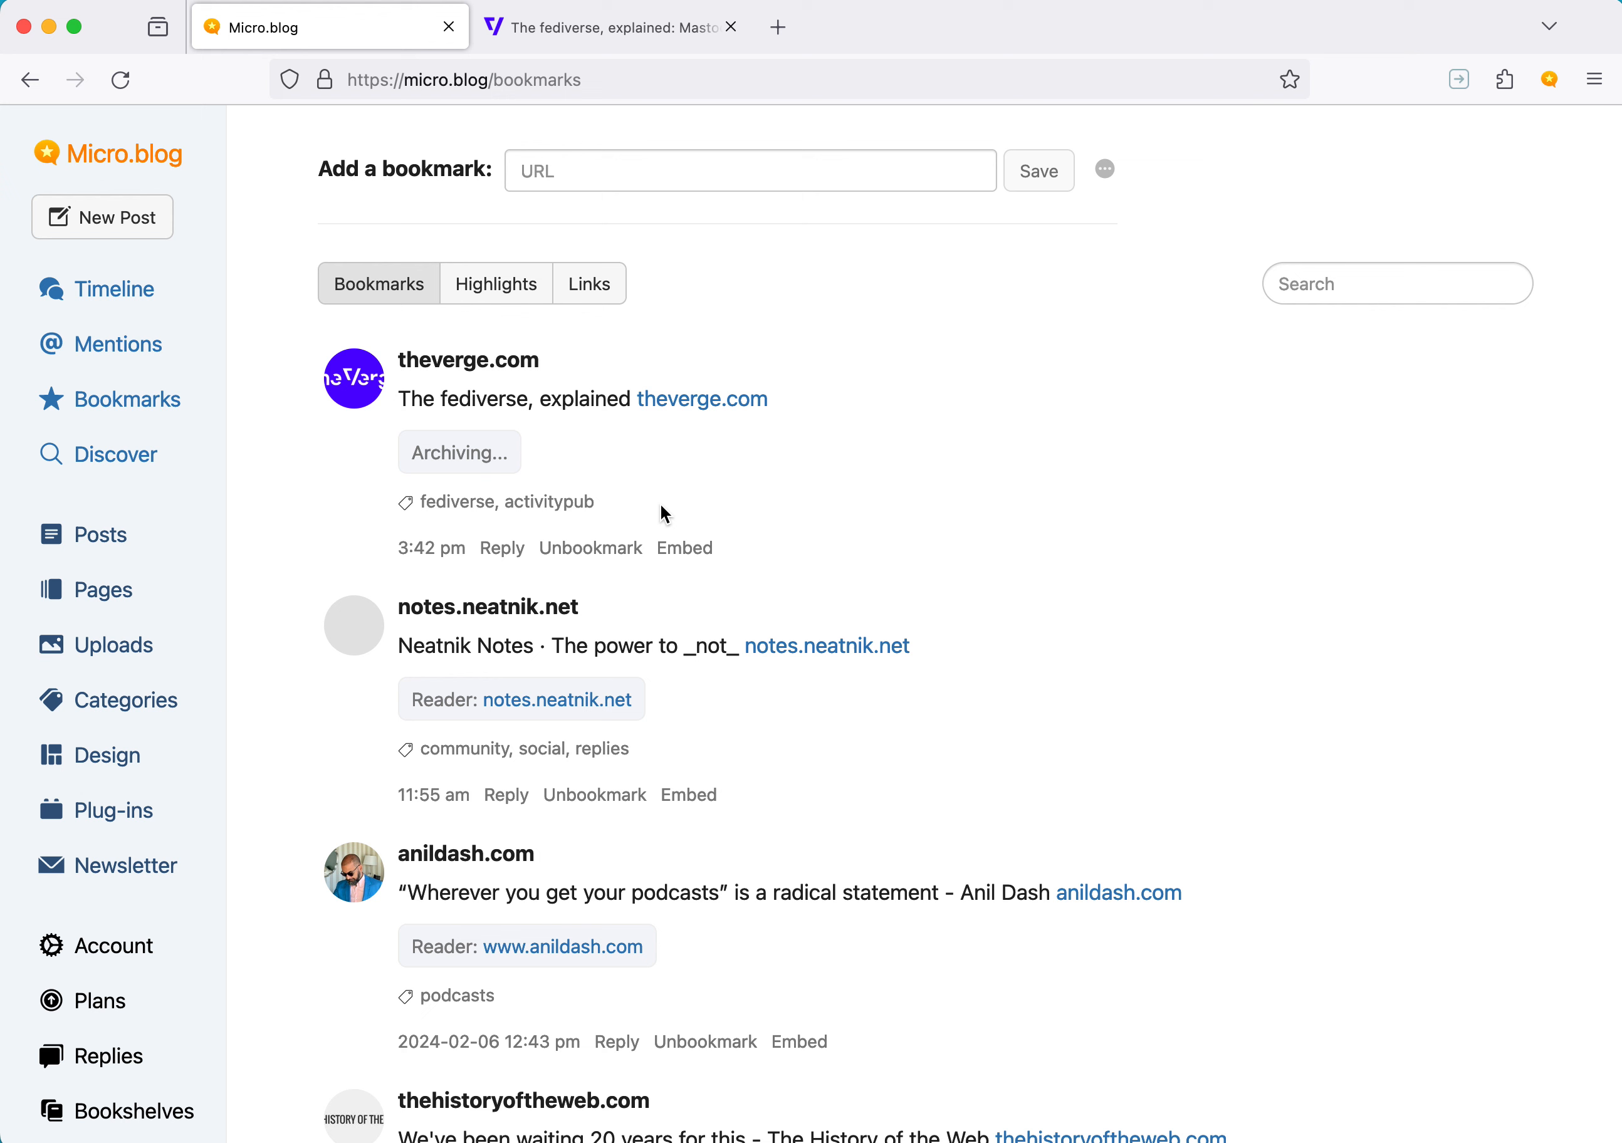
mouse_move(1095, 213)
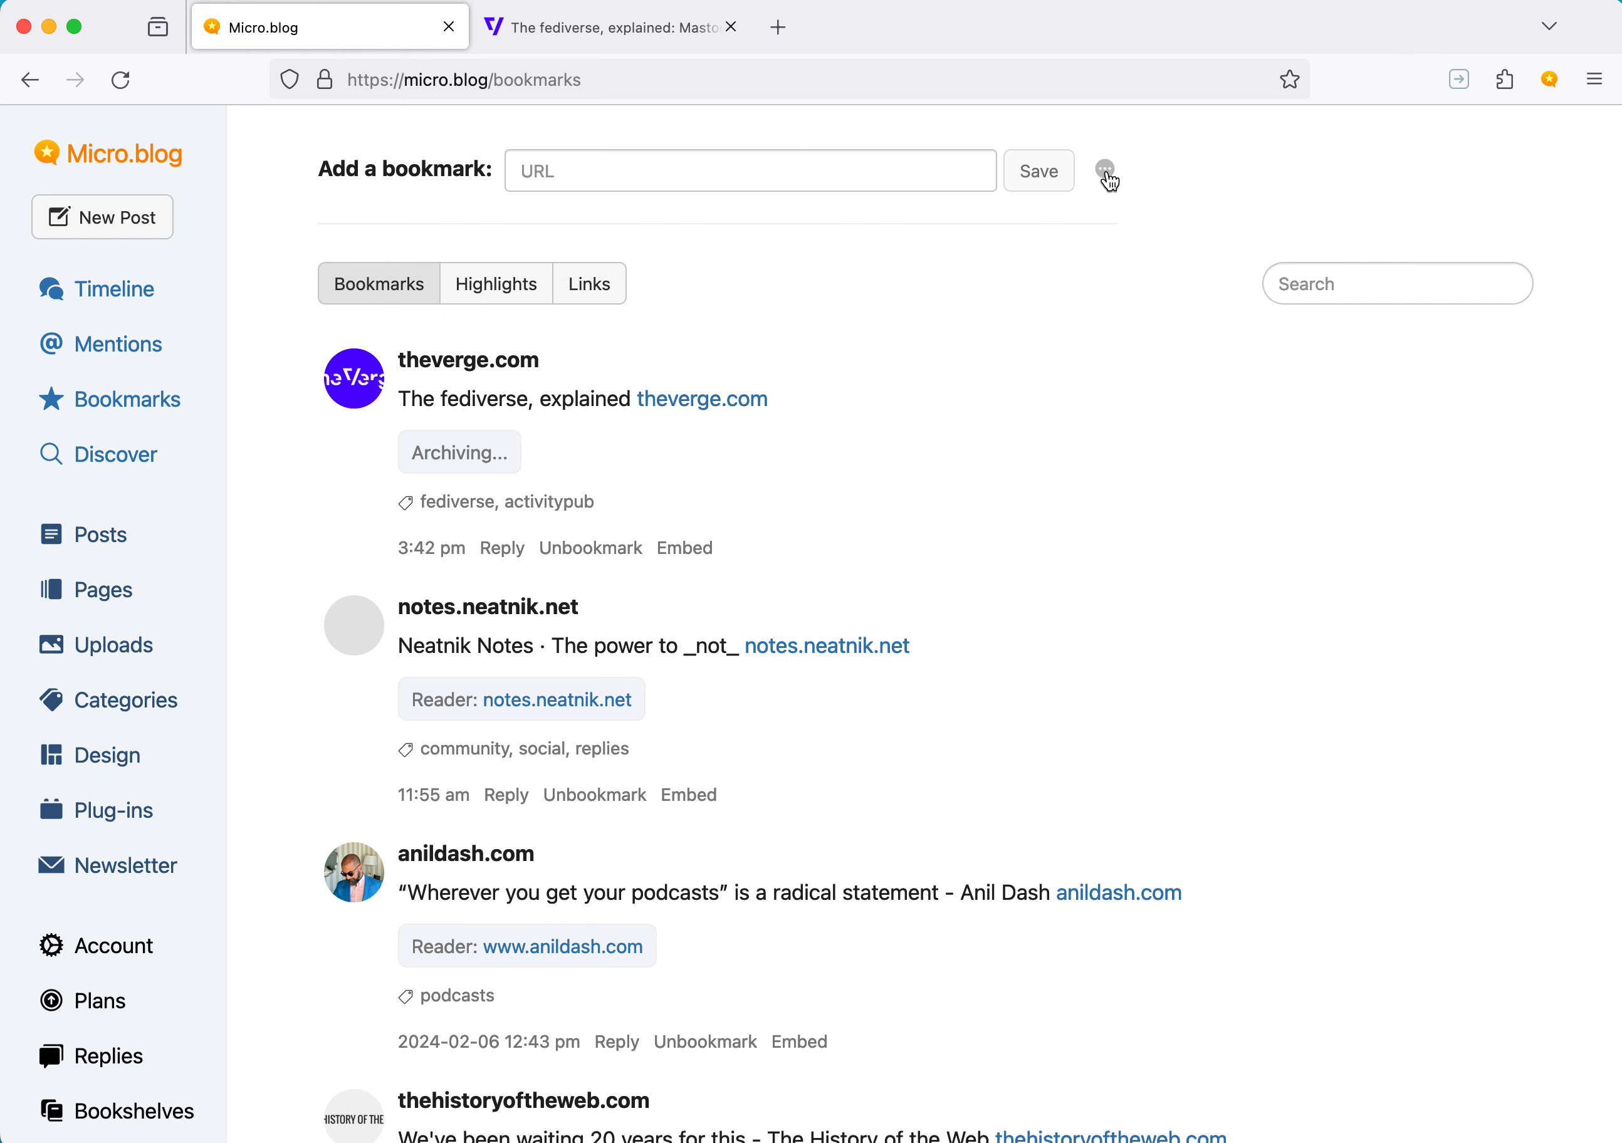
Turn on Show Summaries from the bookmarks ellipsis menu
click(1105, 170)
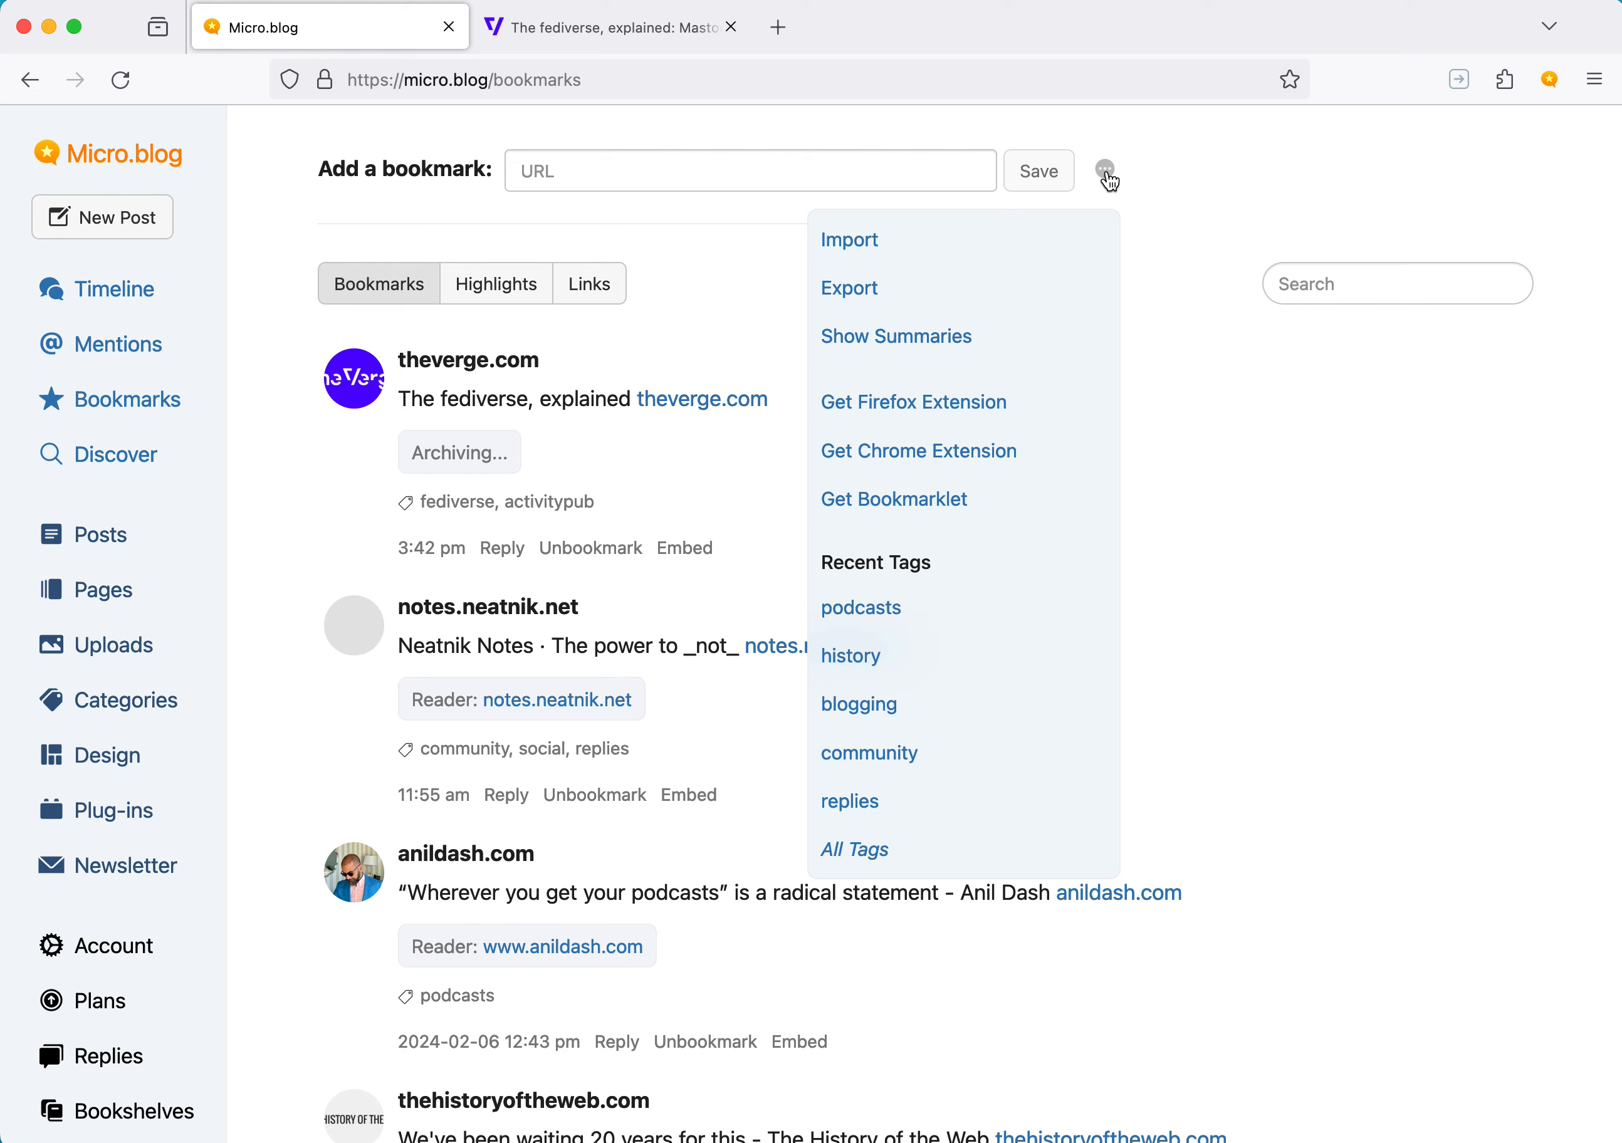
click(896, 336)
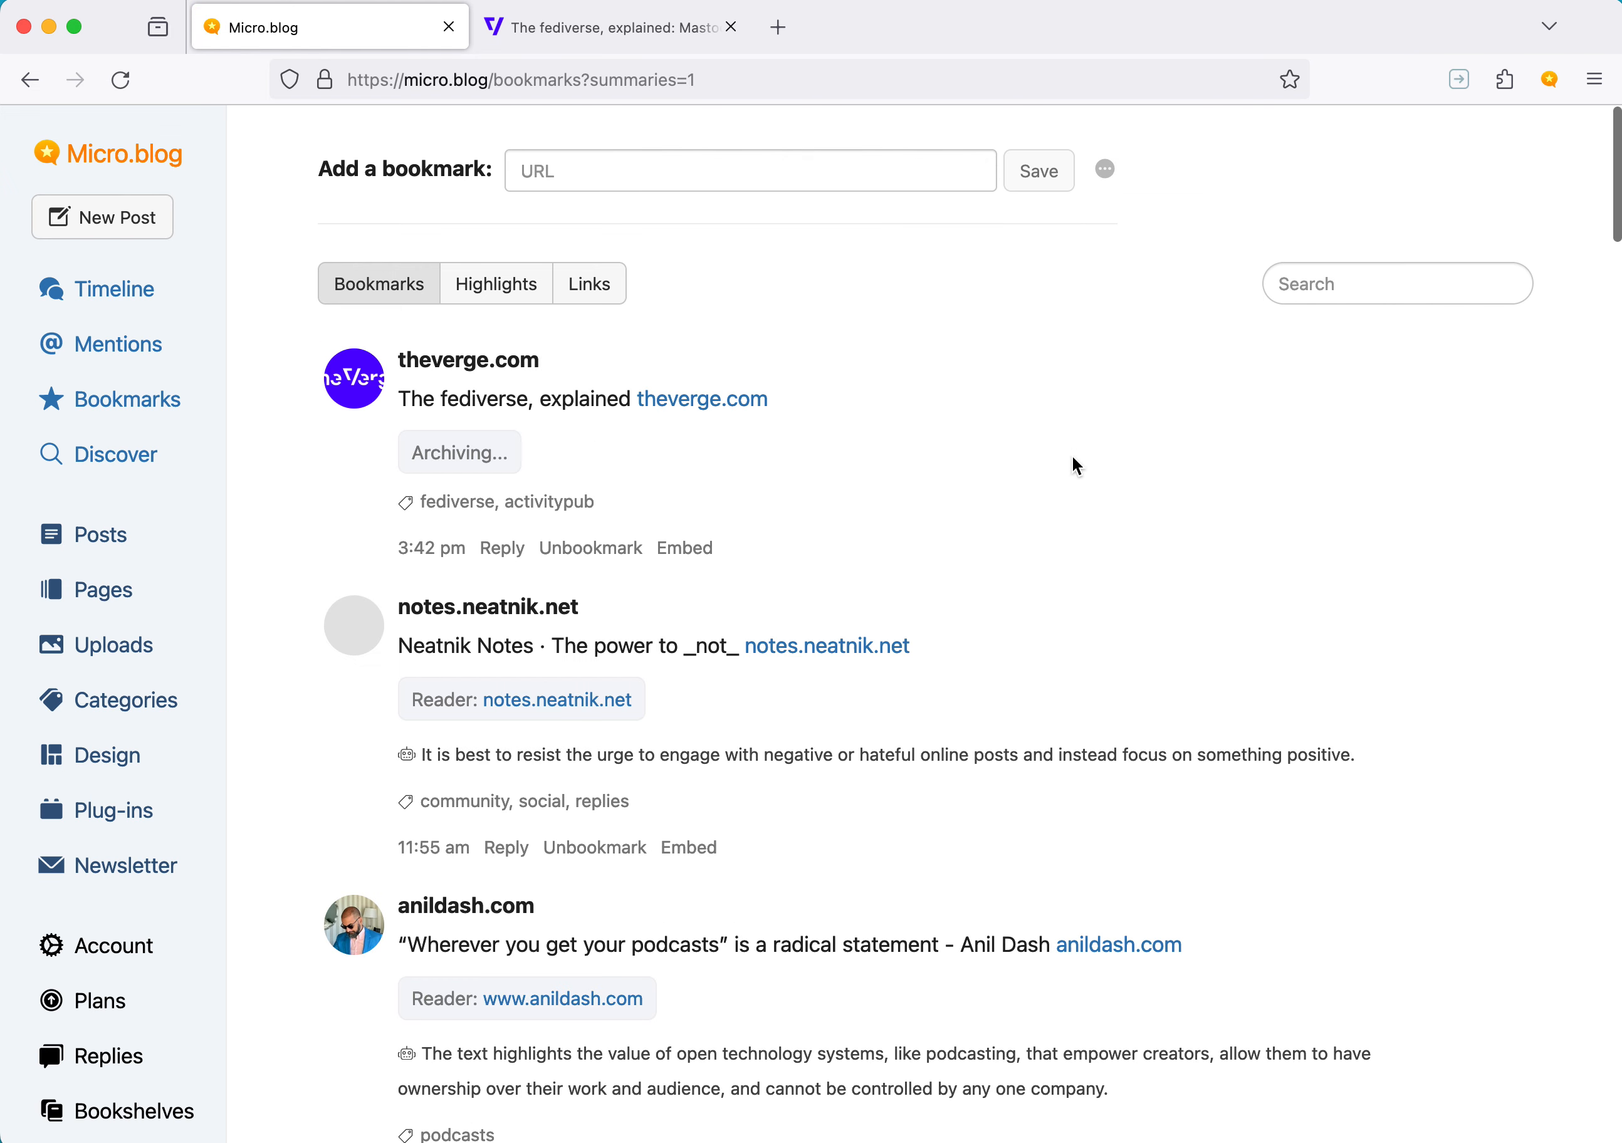
Scroll through the summarized bookmarks and select a summary passage
scroll(down, 3)
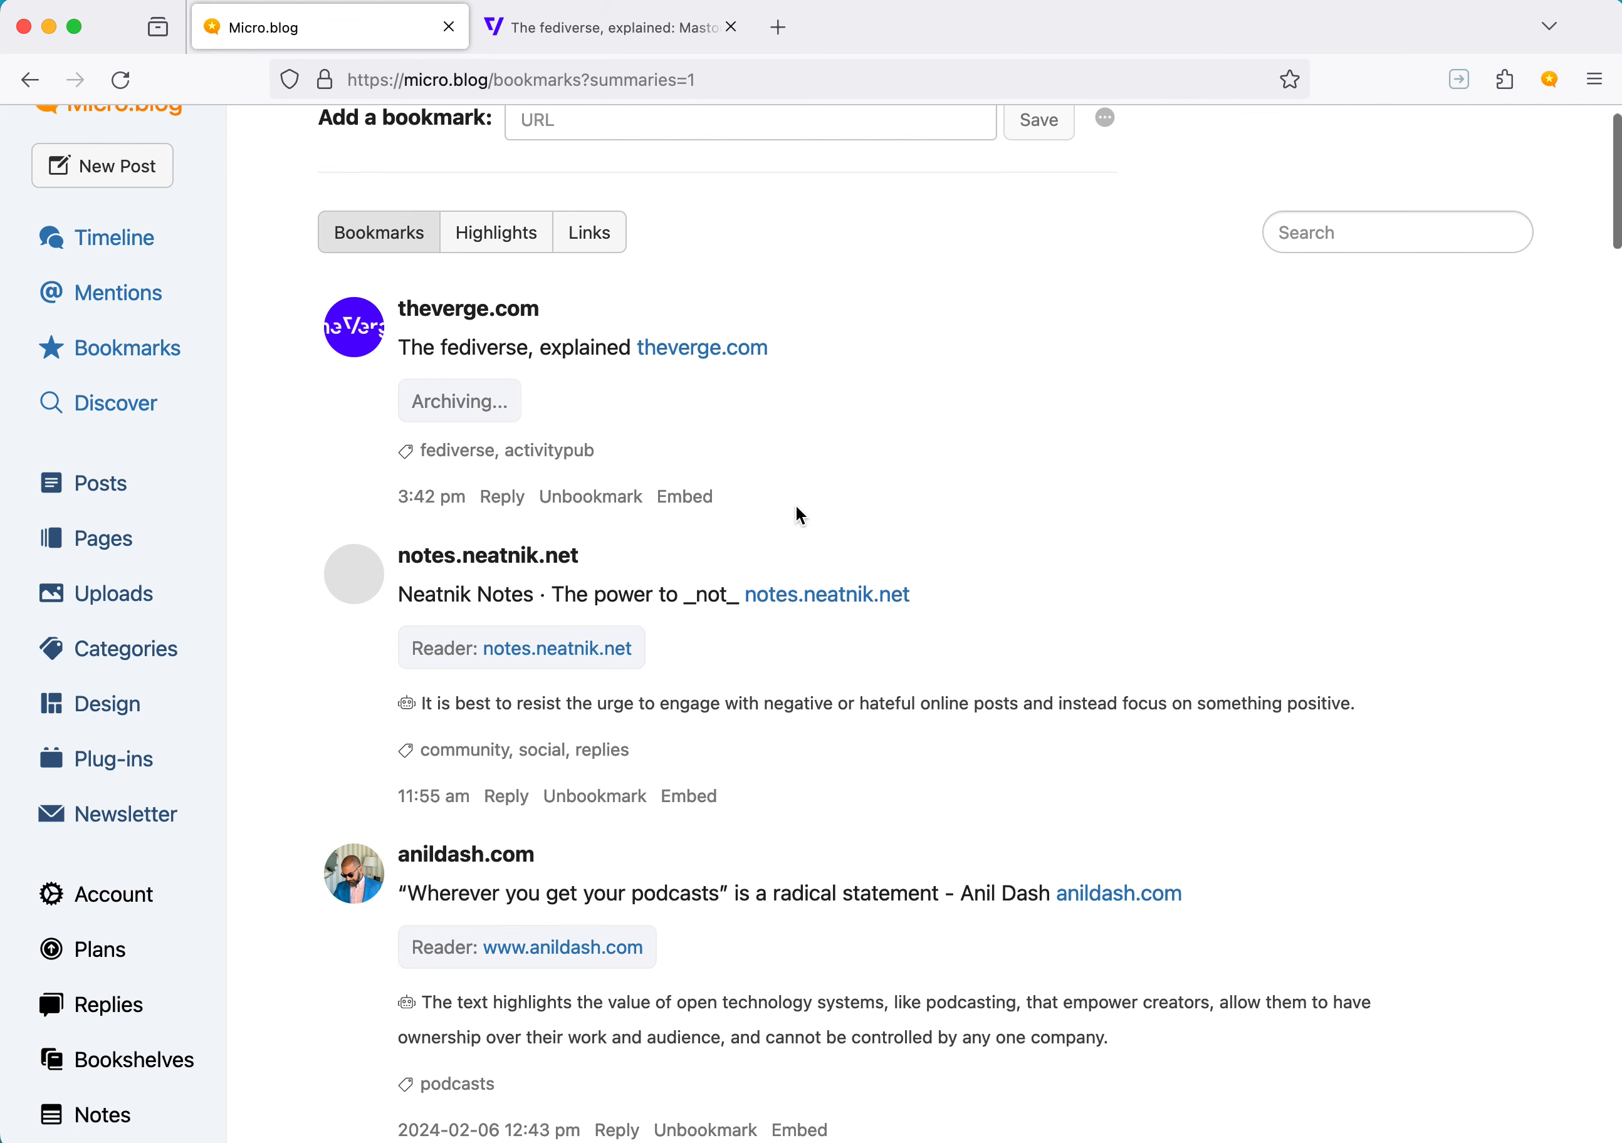
scroll(down, 3)
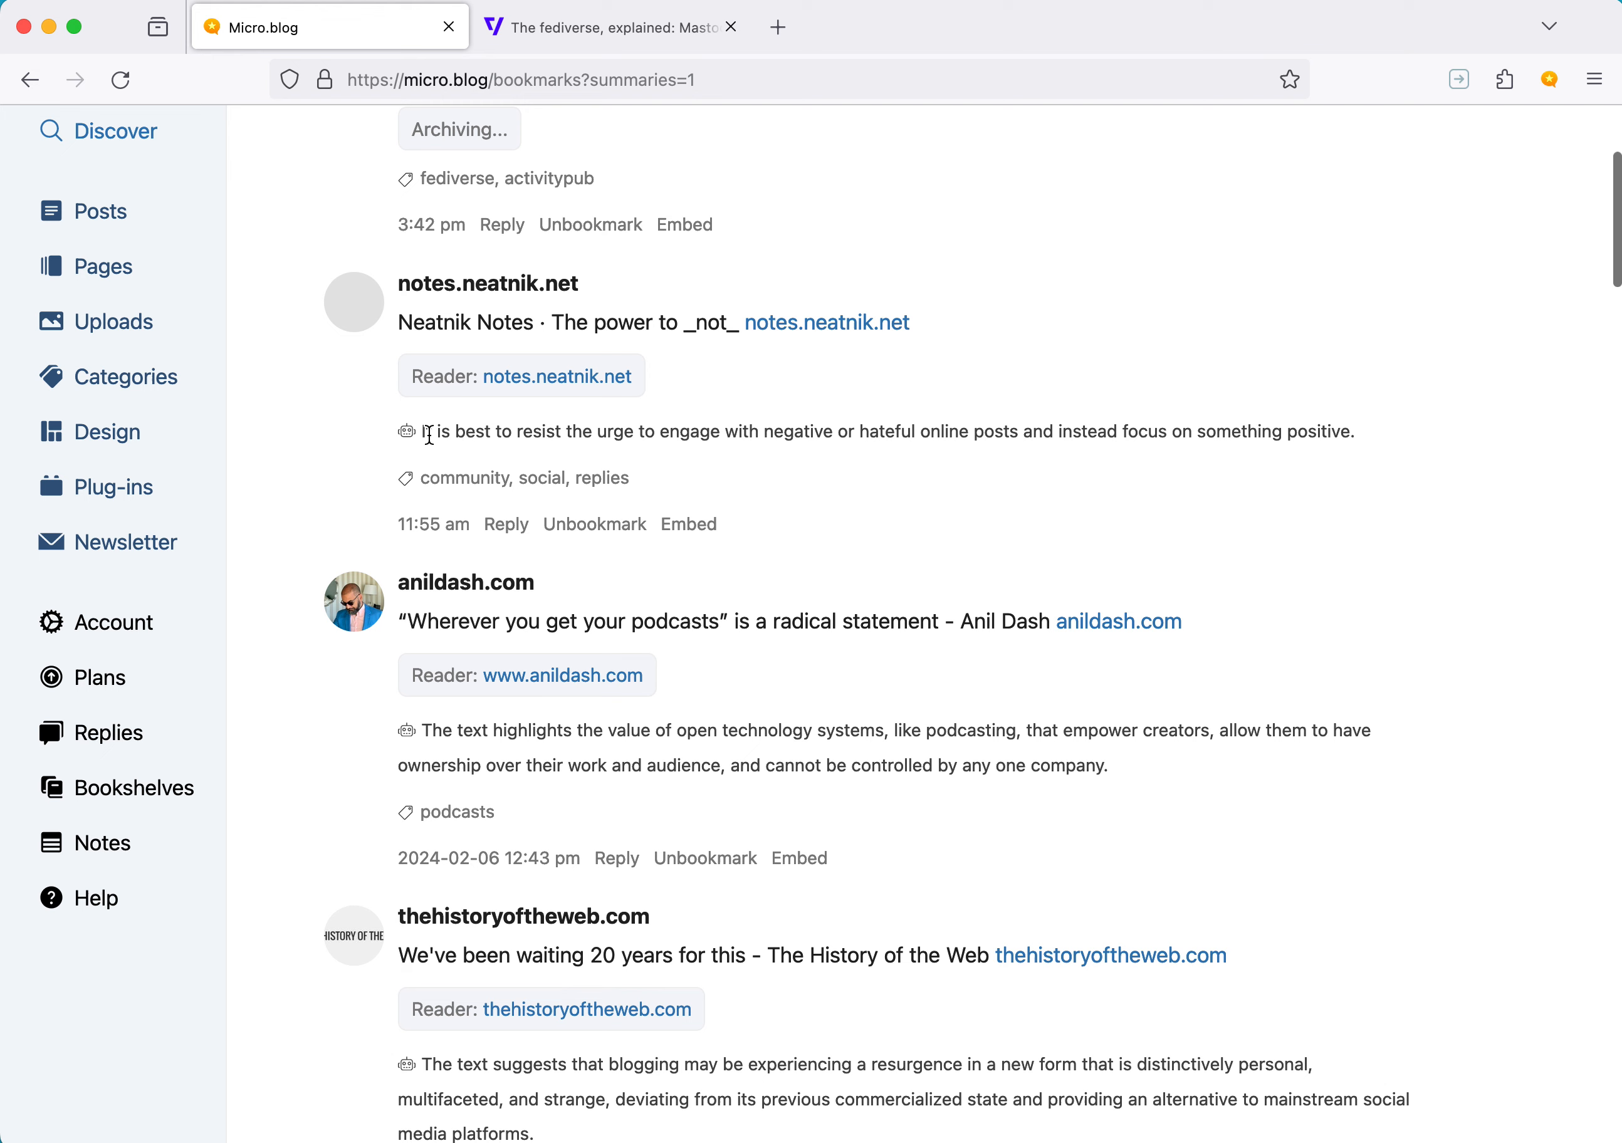
scroll(down, 3)
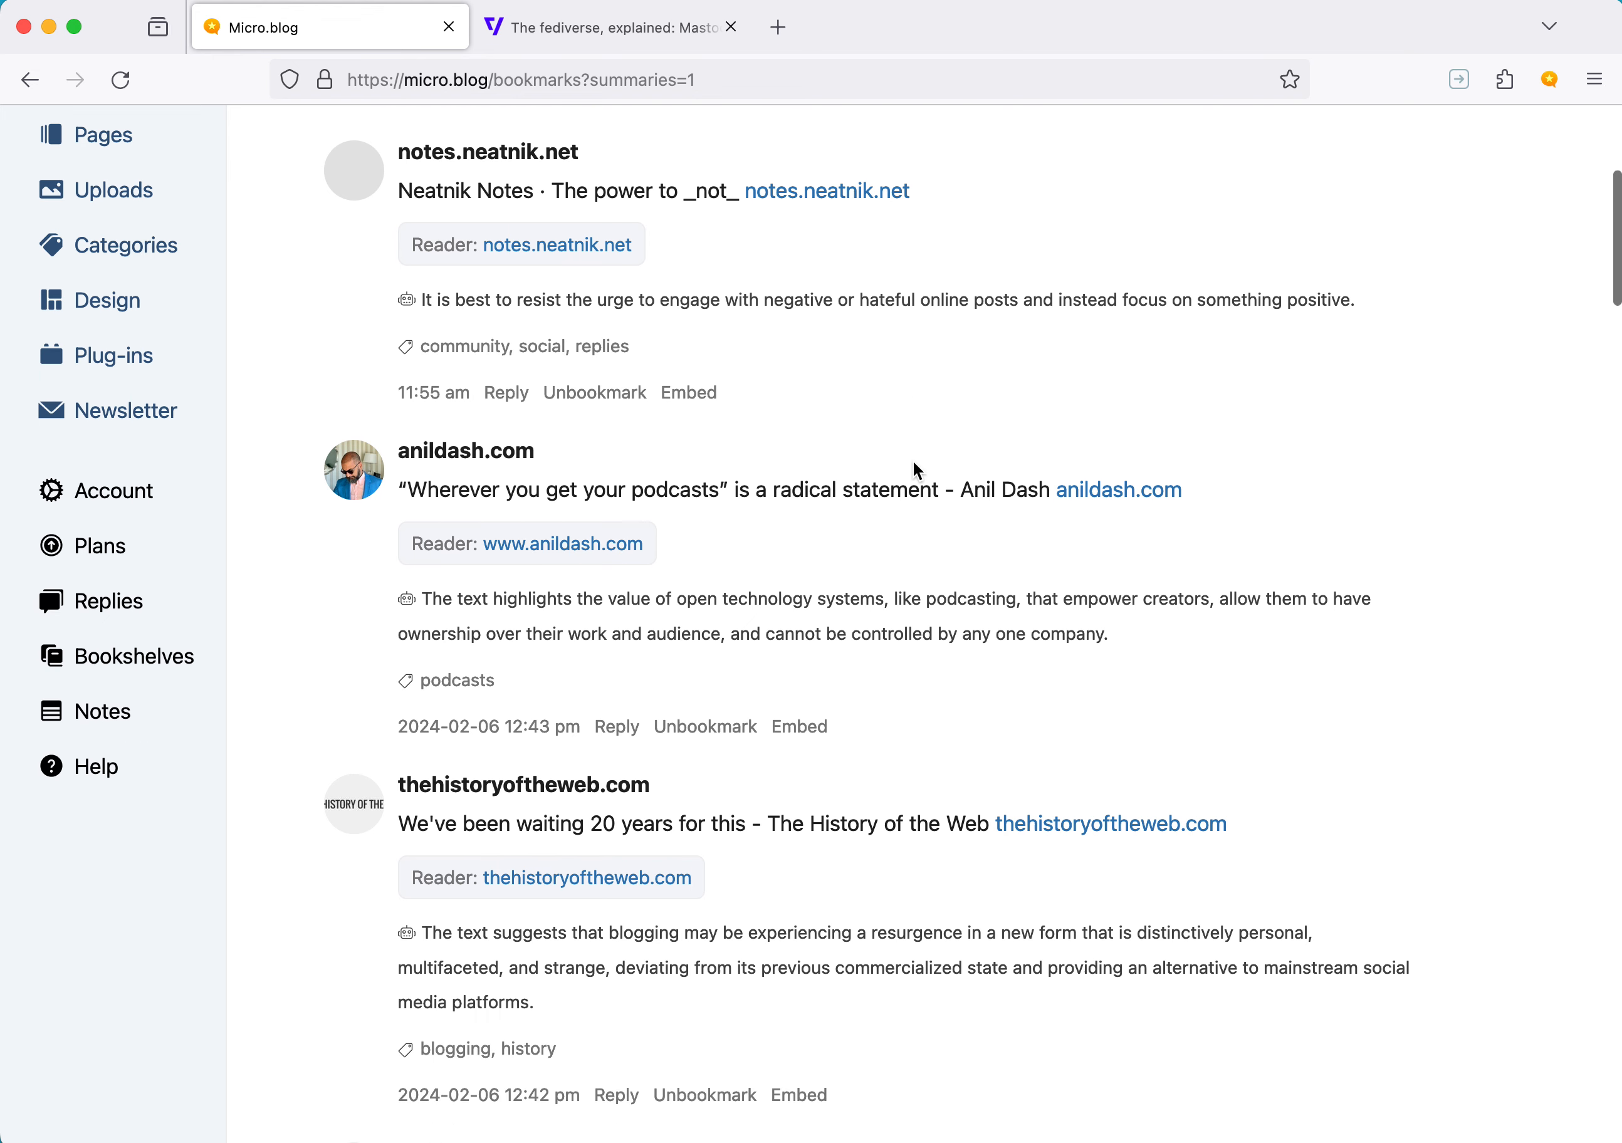
mouse_move(952, 637)
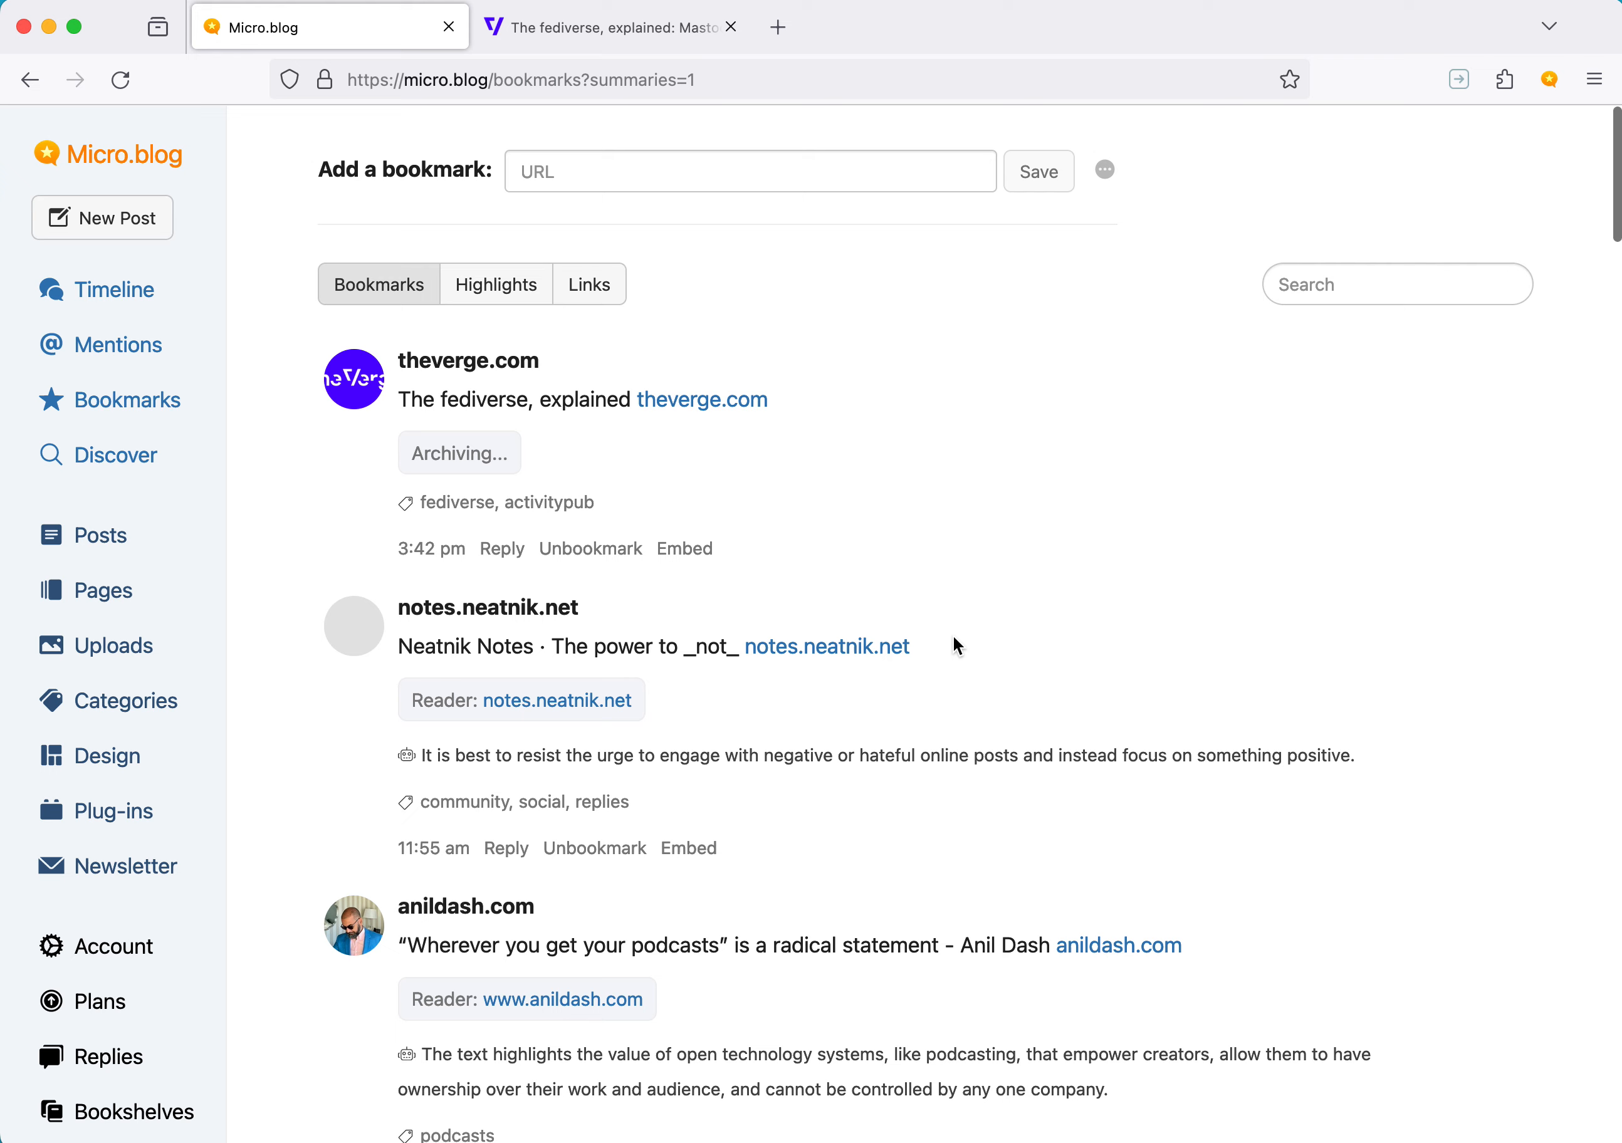
scroll(down, 3)
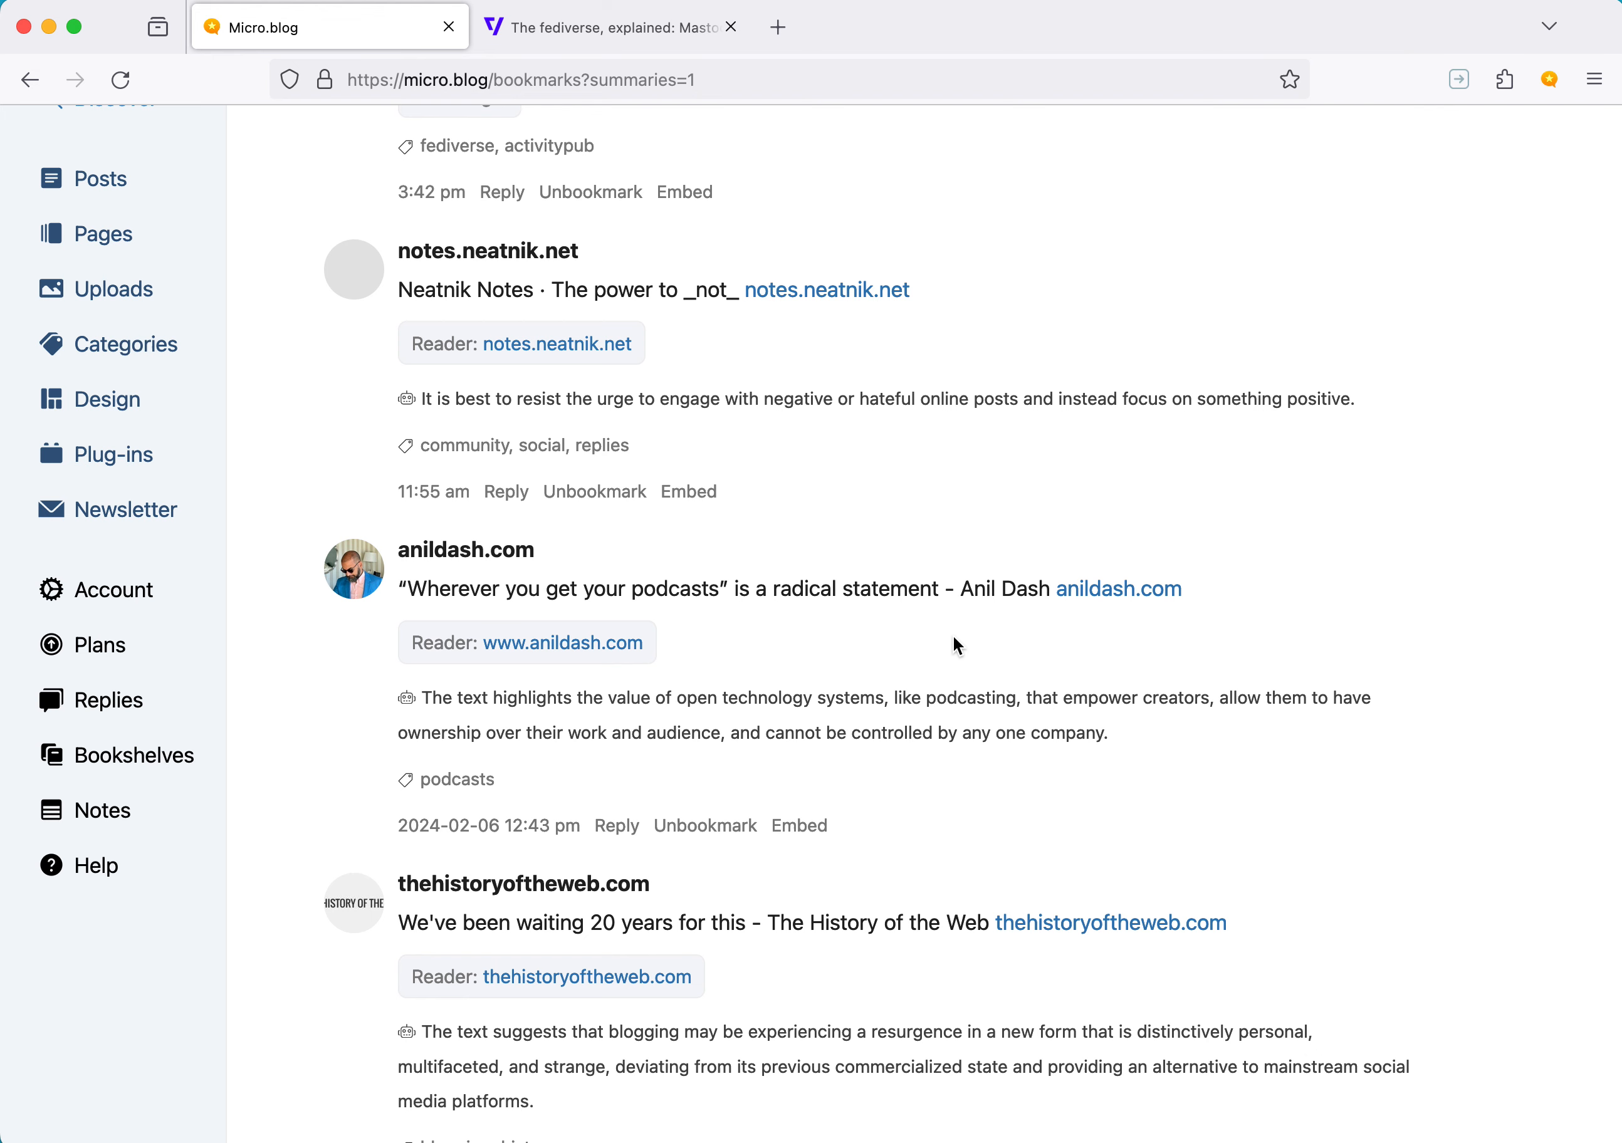
scroll(down, 3)
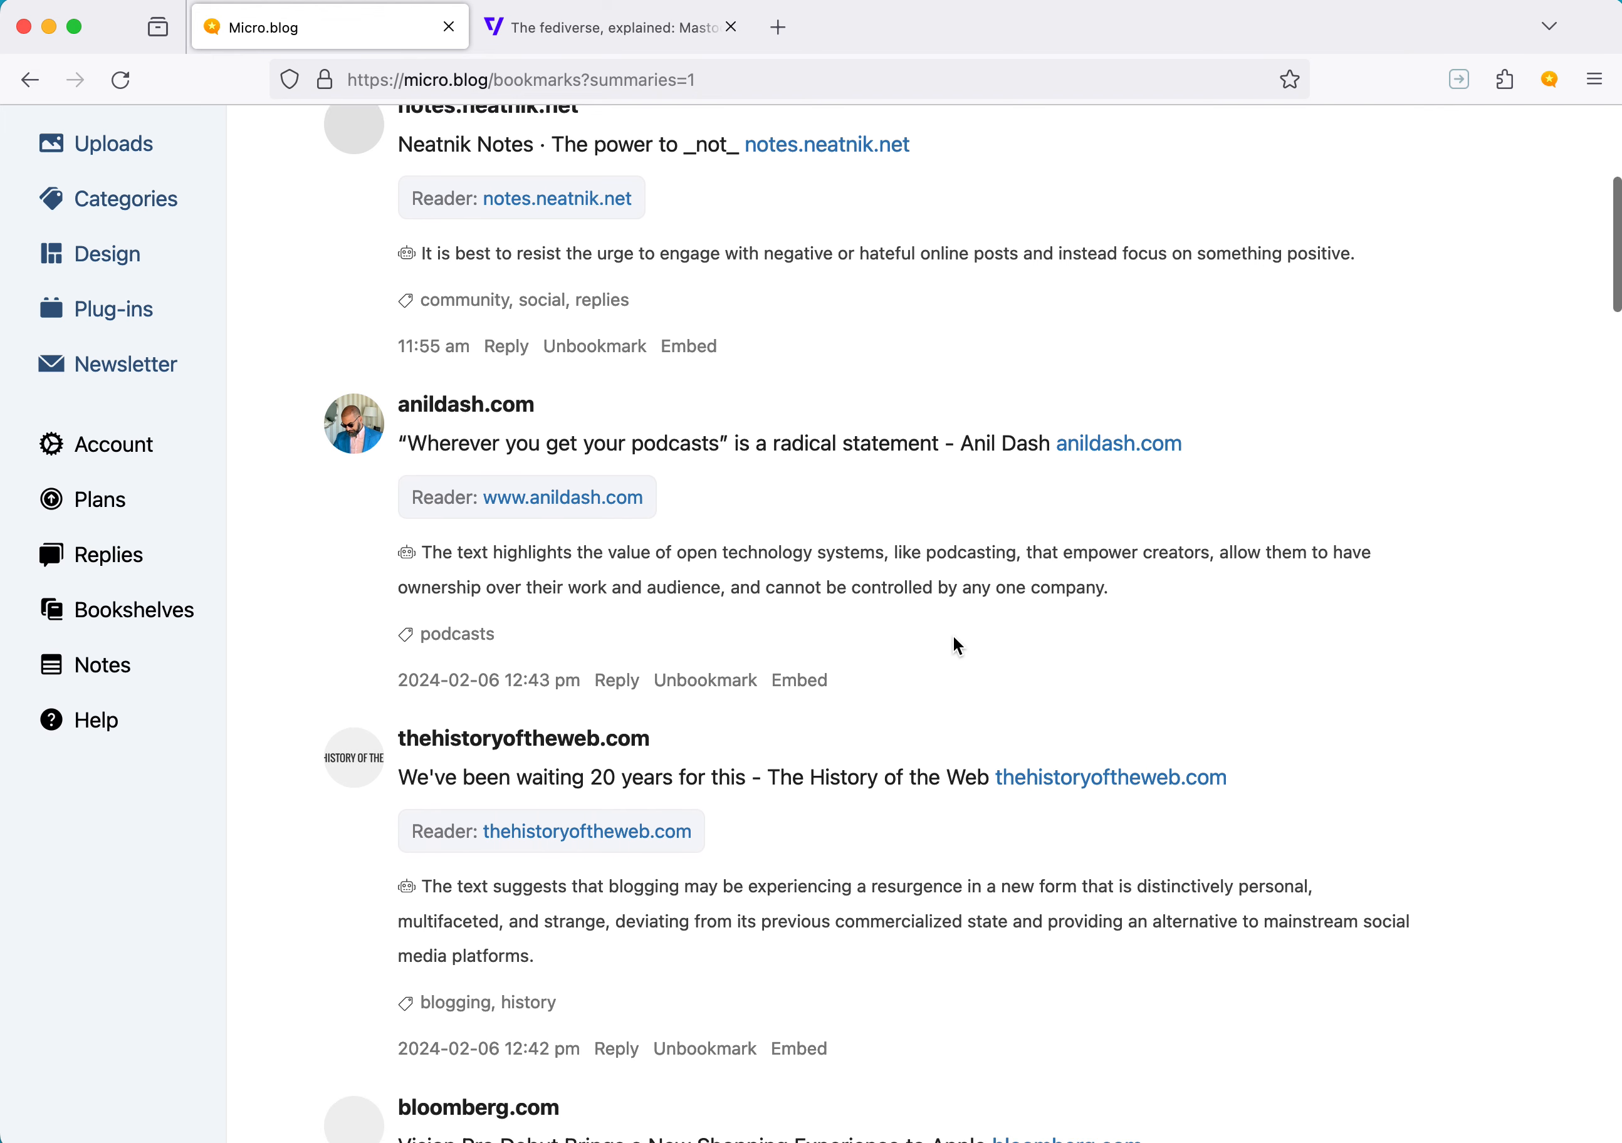
drag(421, 582, 1029, 618)
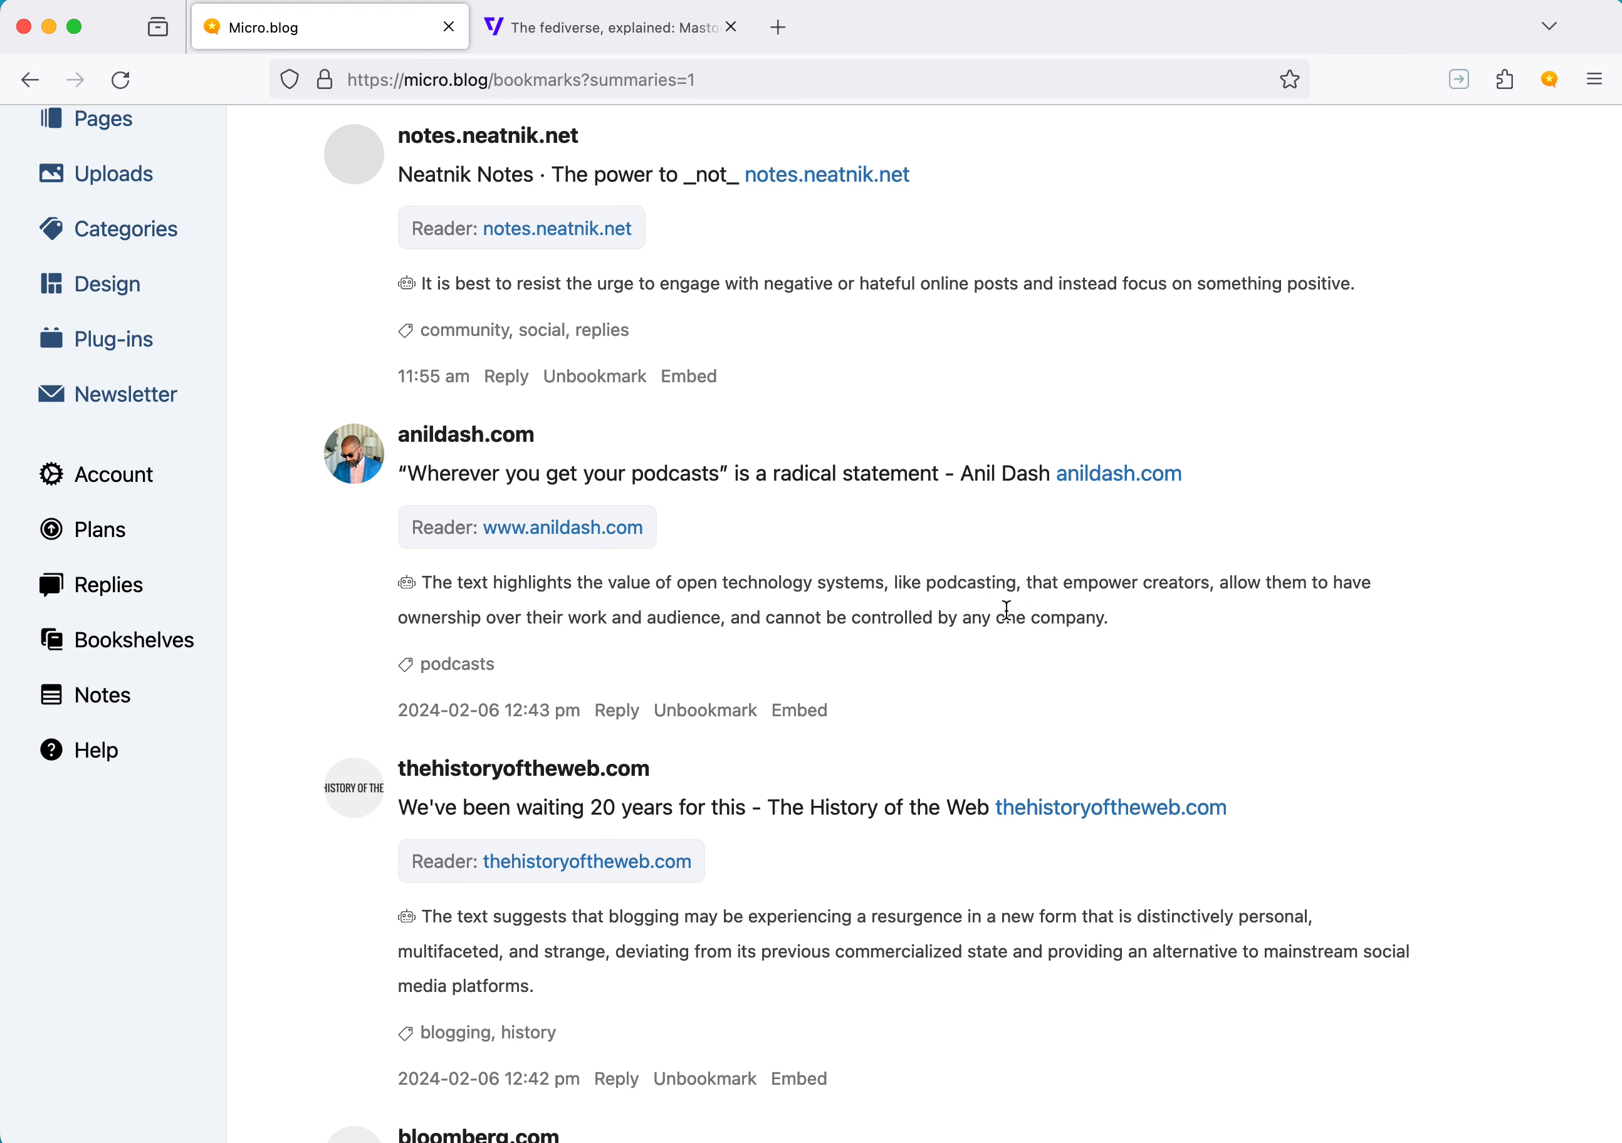
mouse_move(990, 613)
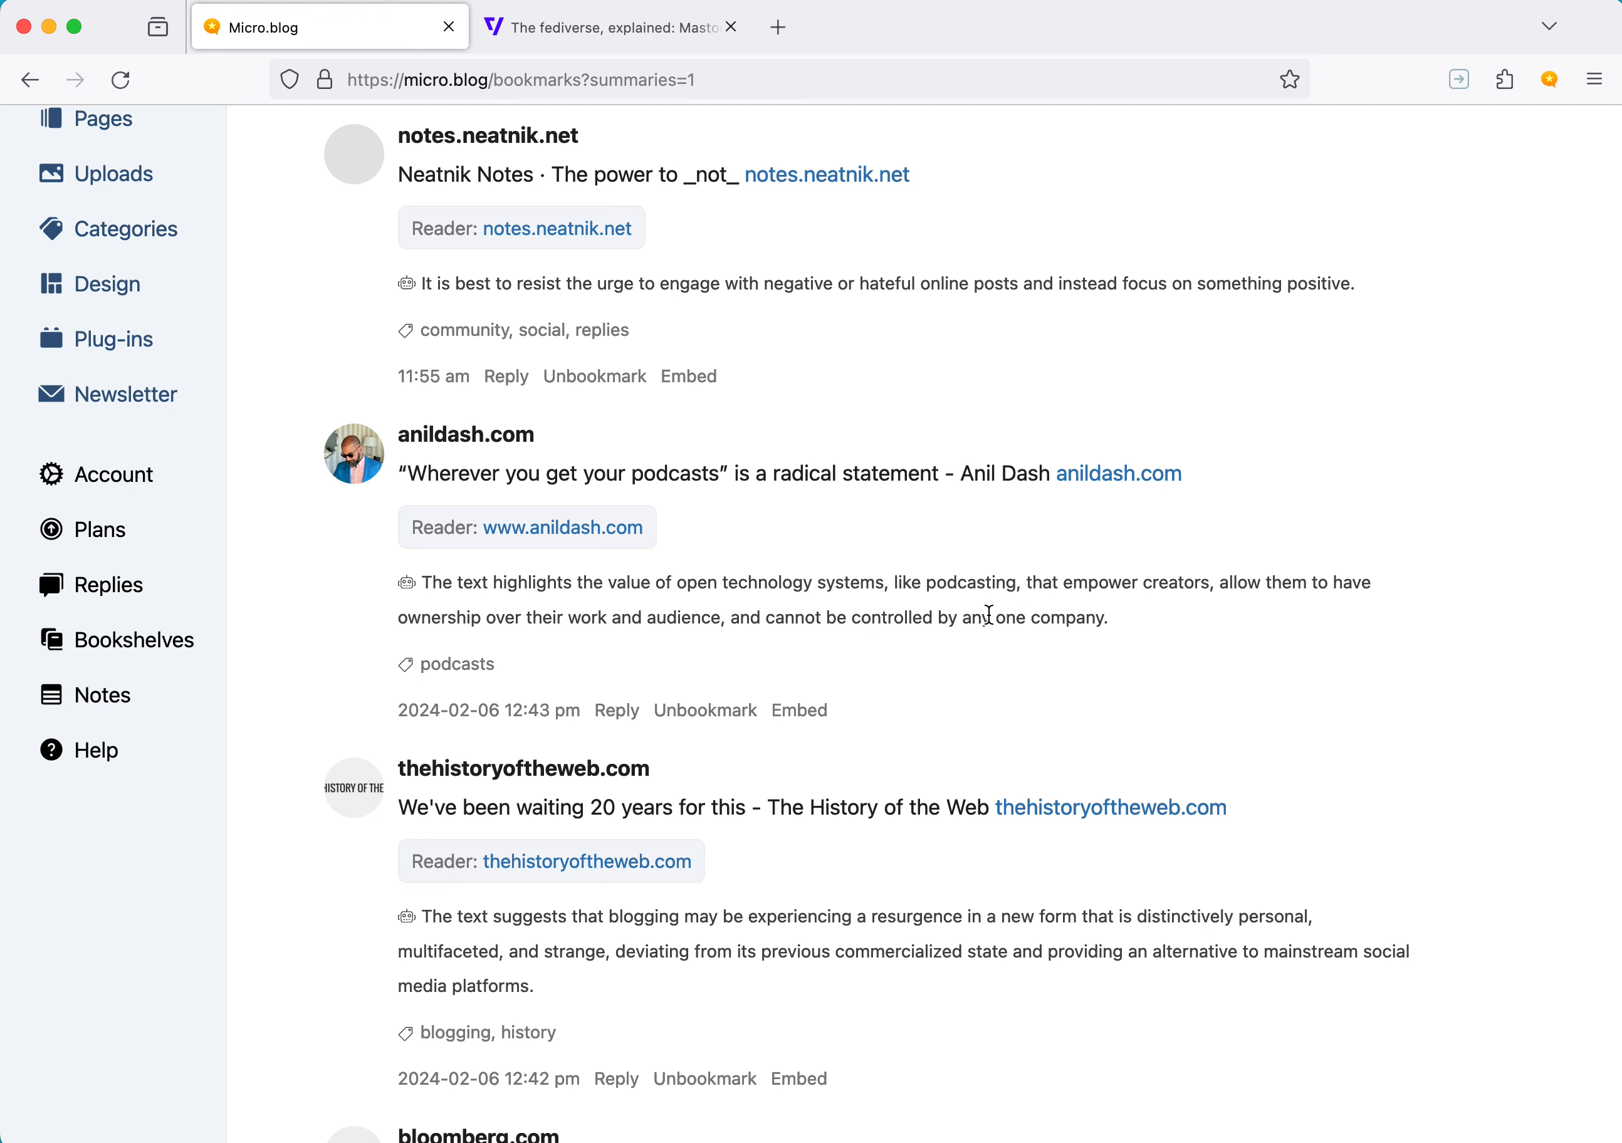